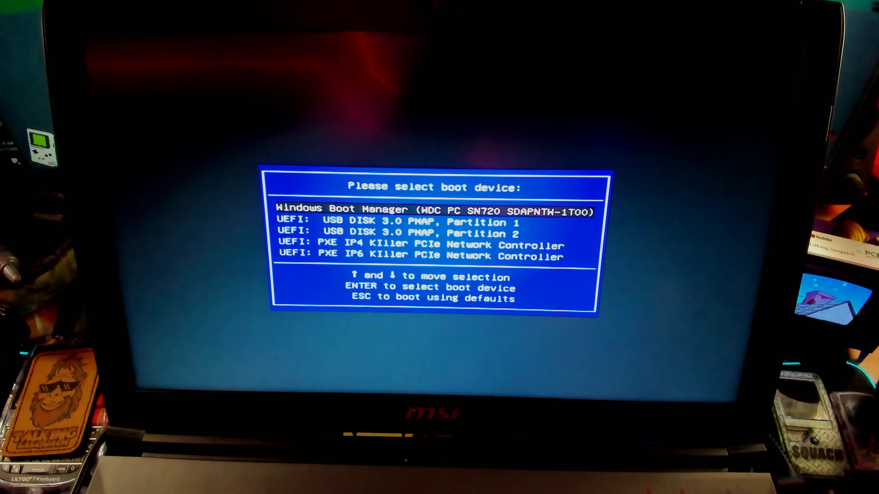
Step: Select UEFI: USB DISK 3.0 PMAP, Partition 1 and boot the laptop from it
key(down)
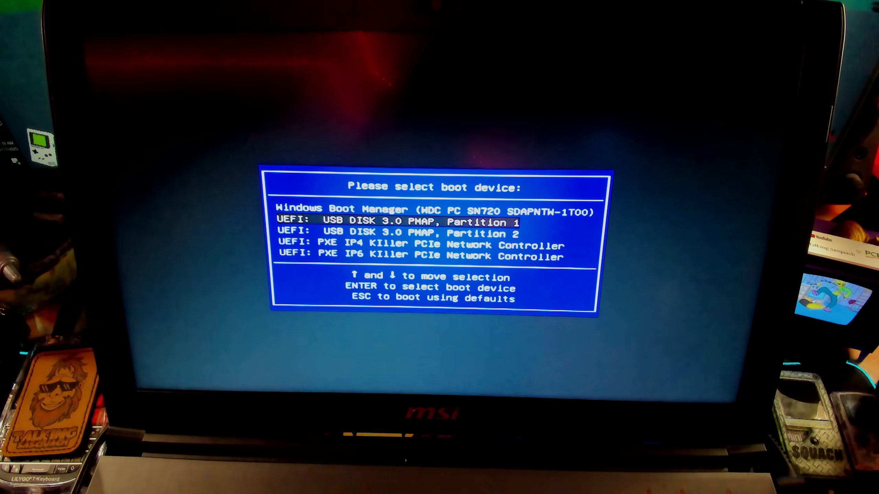
key(Down)
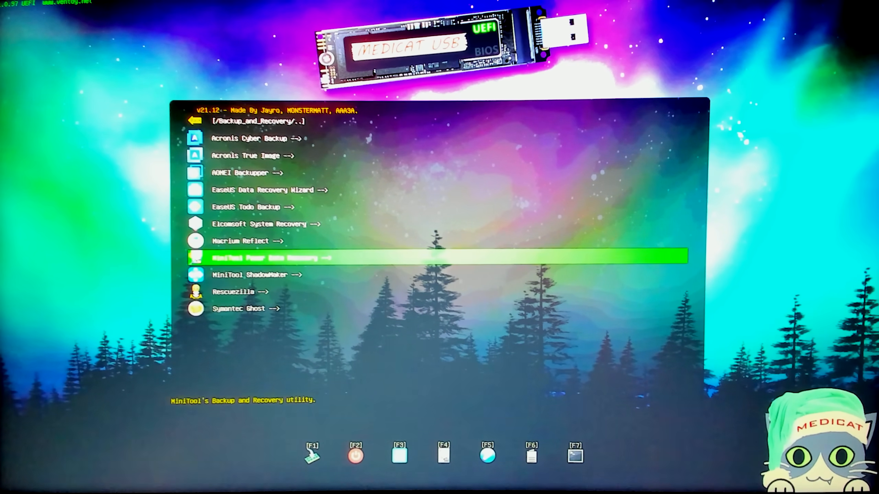
Step: Step up through Backup and Recovery entries past Elcomsoft System Recovery and EaseUS Todo Backup
key(up)
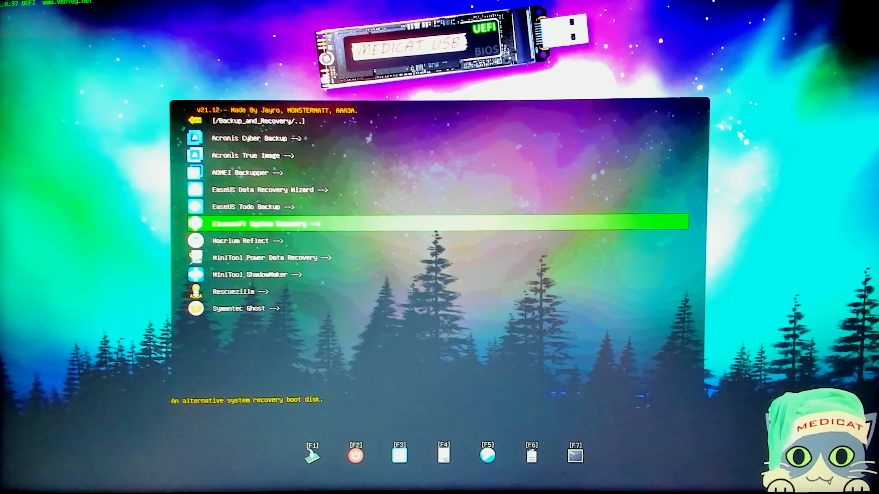
key(up)
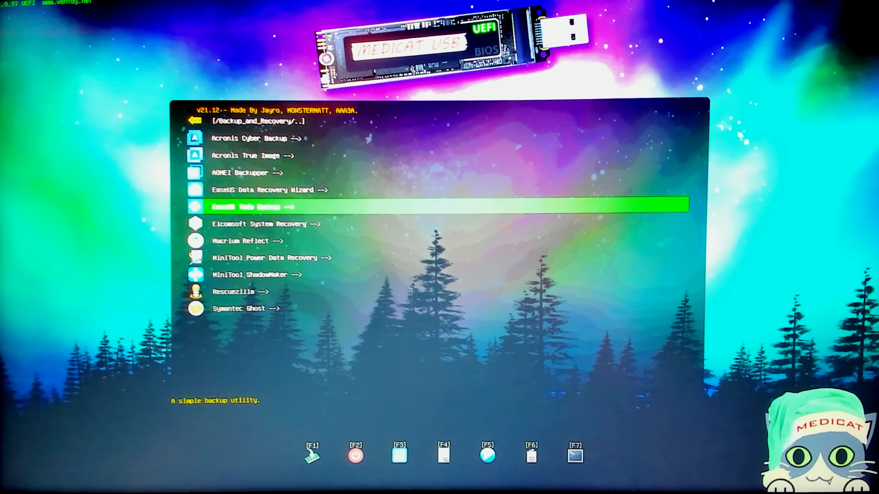
key(Up)
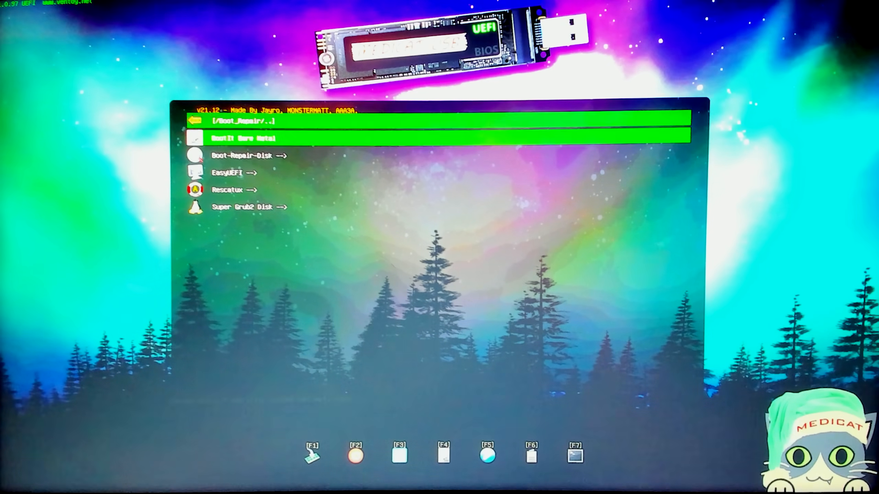
Step: Browse Boot Repair entries and Diagnostic Tools up to Ultimate Boot CD, then return to categories
key(Down)
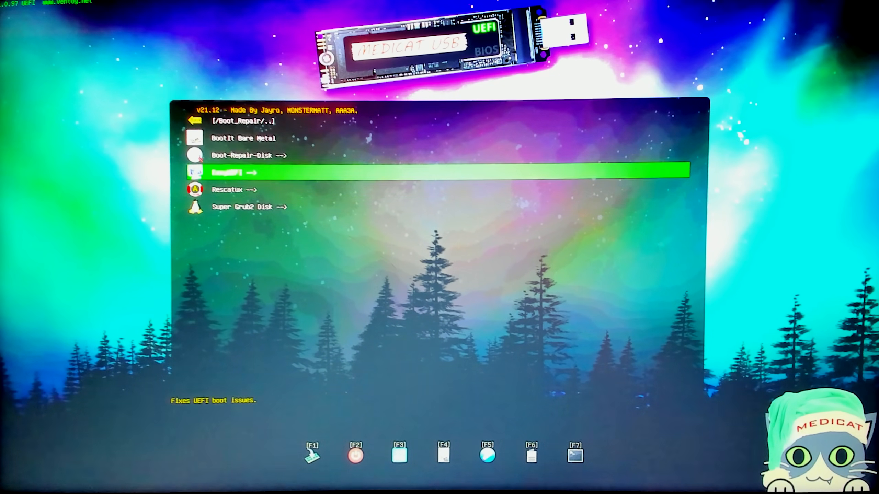
key(Down)
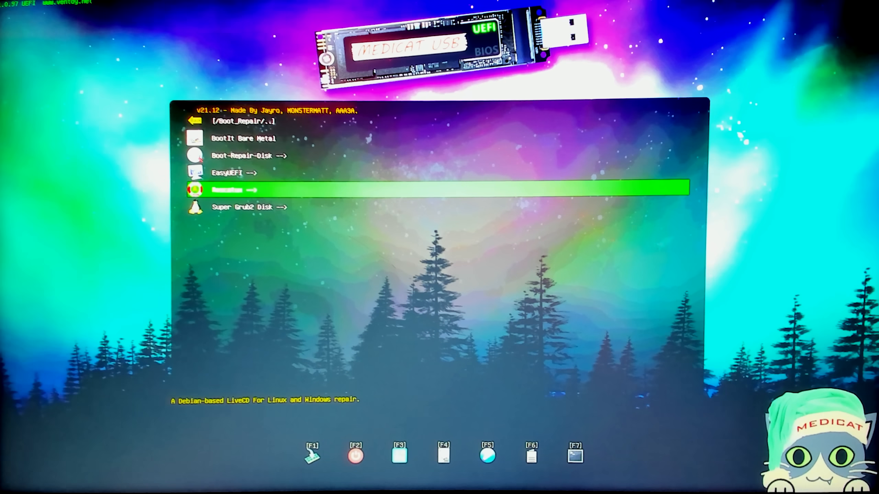
key(Up)
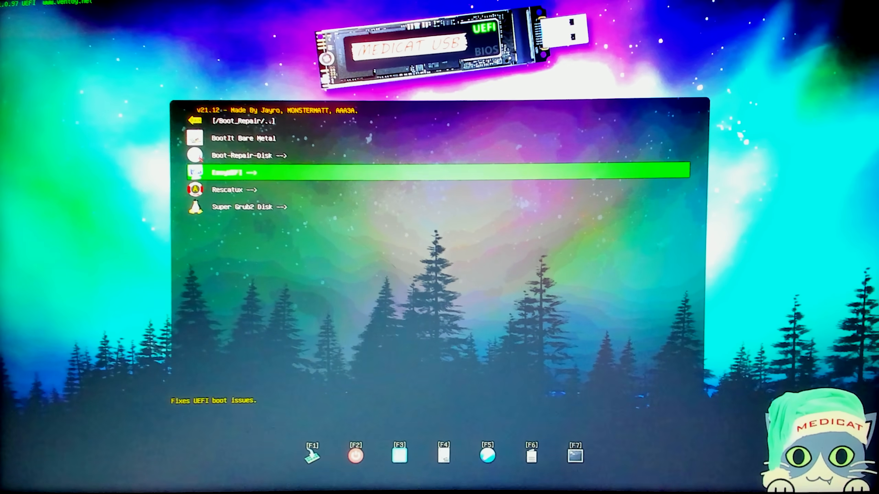
key(Up)
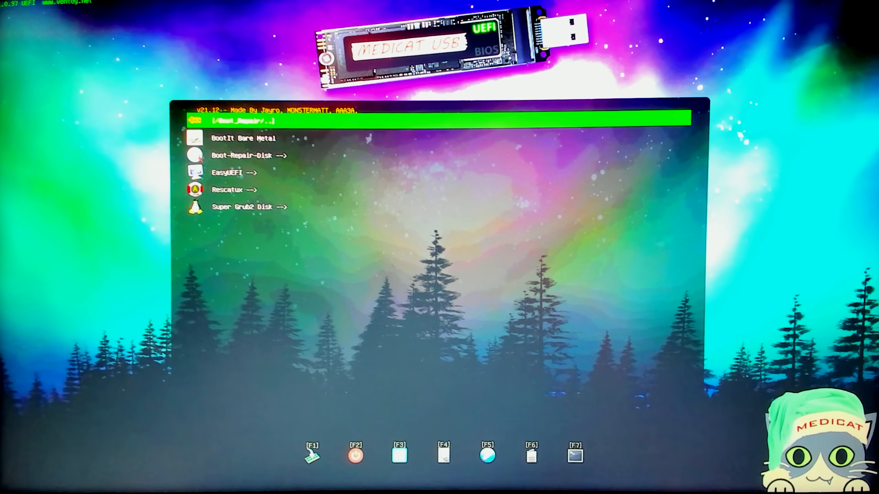
key(Down)
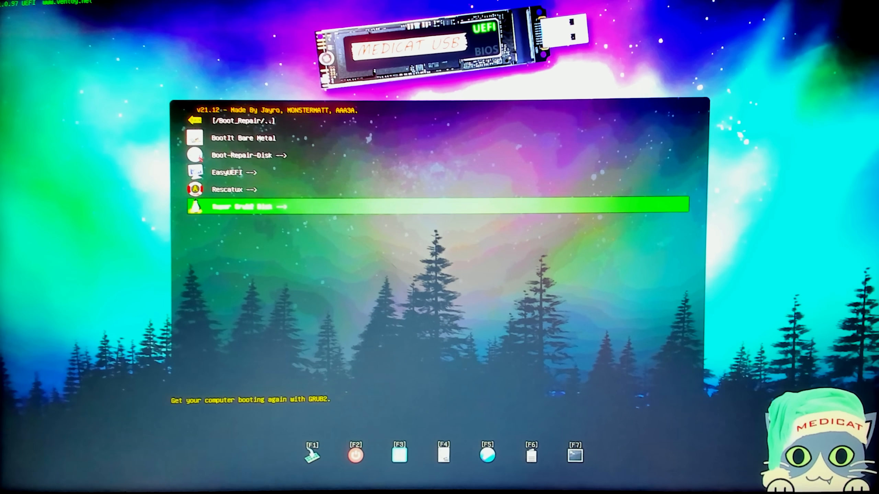
key(Up)
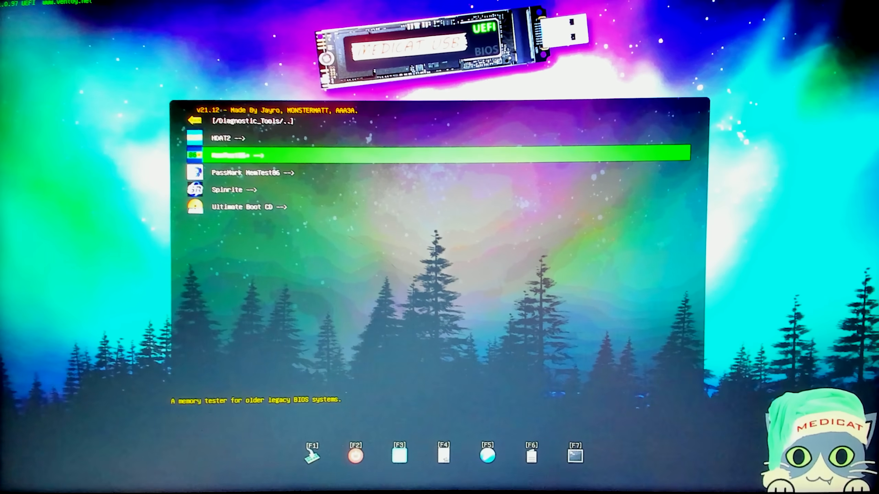
key(Down)
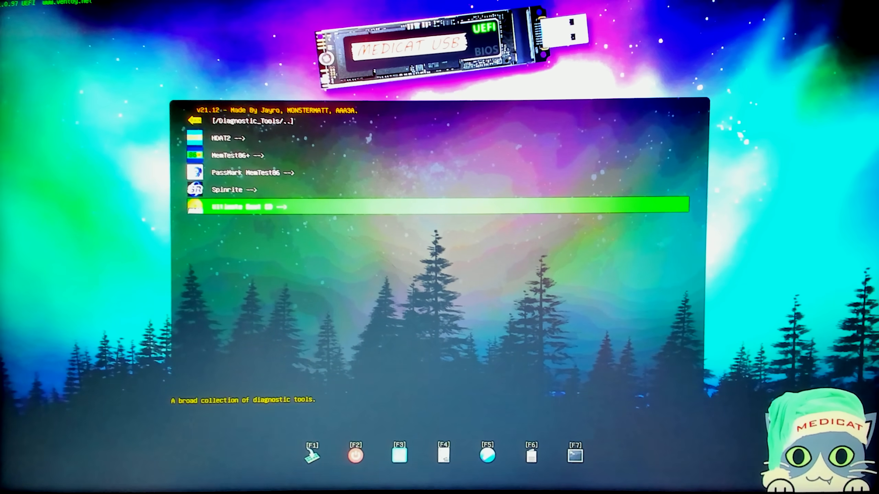
key(Up)
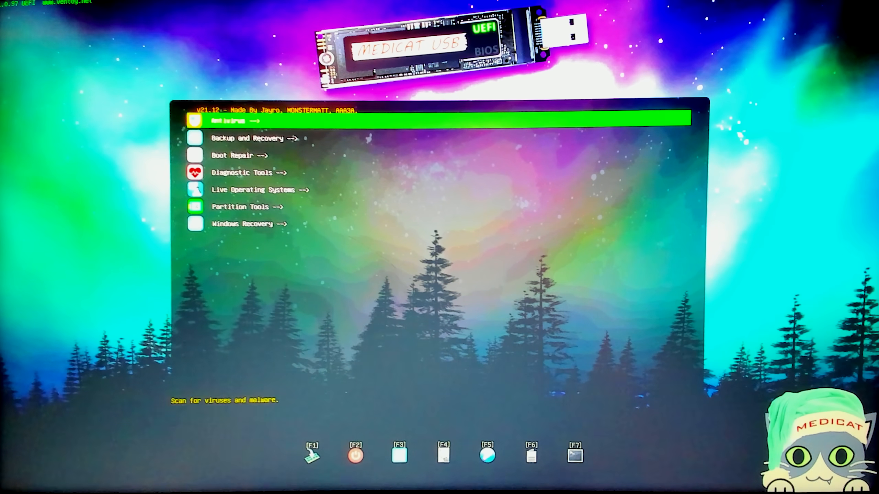
Step: Select Mini Windows 10 under Live Operating Systems and boot it
key(Down)
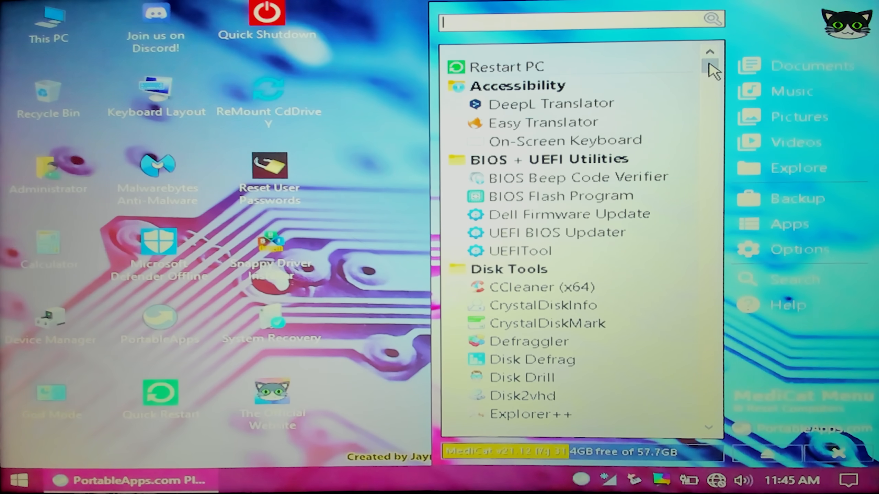
Step: Scroll the PortableApps list from Imaging Tools through Internet to Office and Ransomware Decryption
scroll(down, 3)
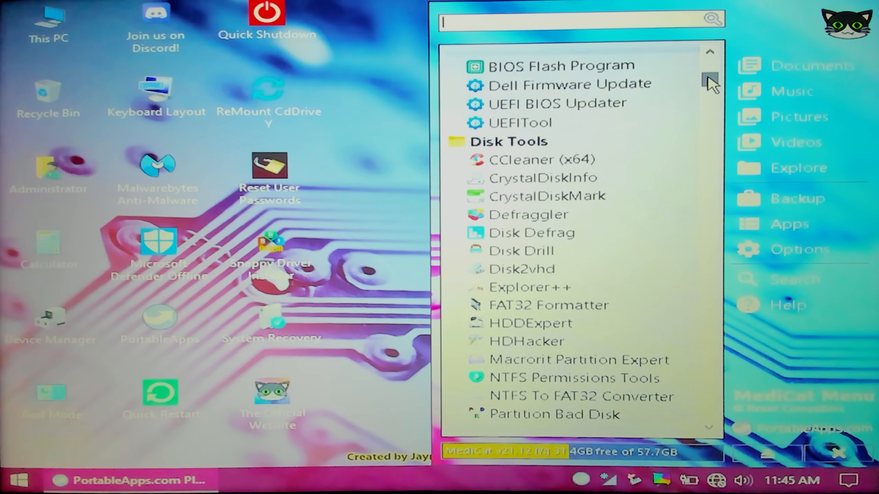
scroll(down, 3)
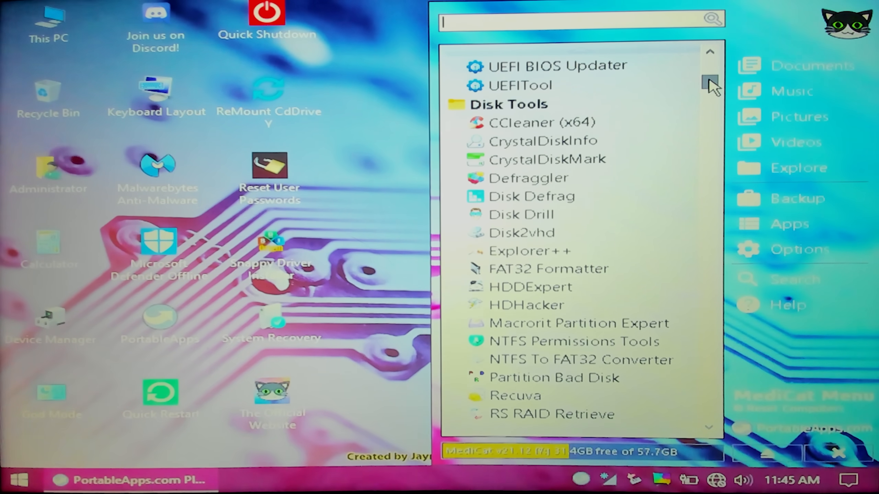
scroll(down, 3)
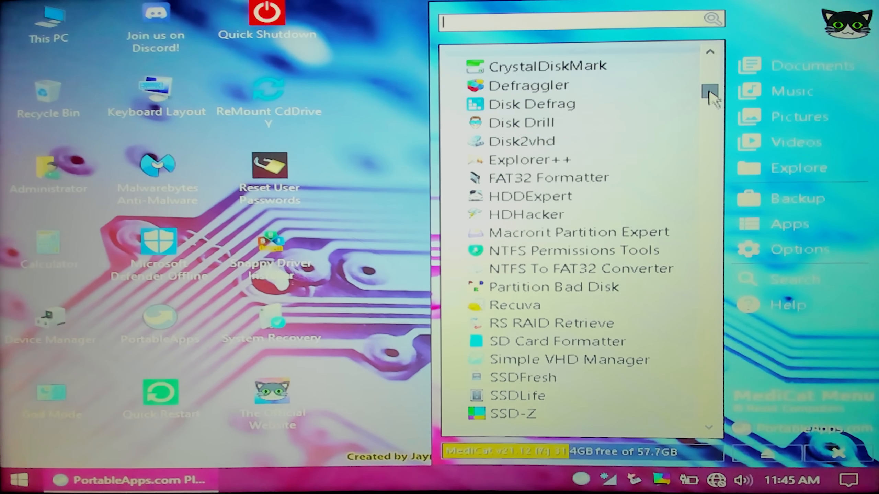
scroll(down, 3)
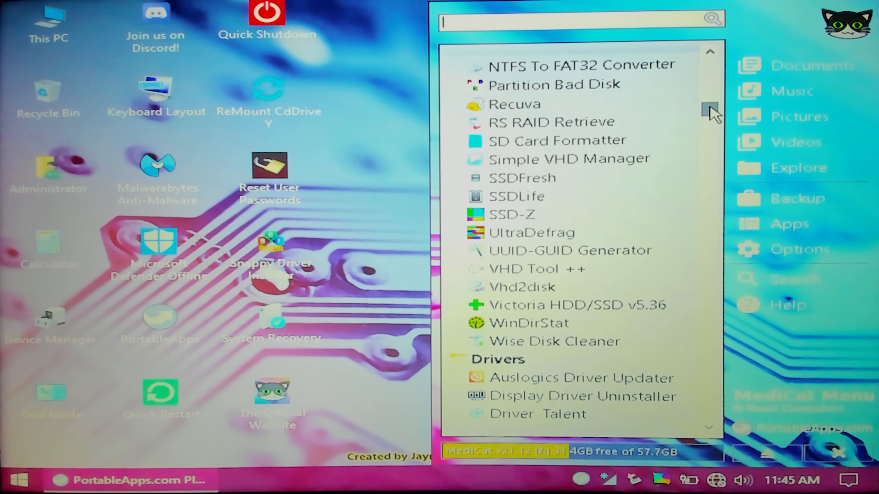
scroll(down, 3)
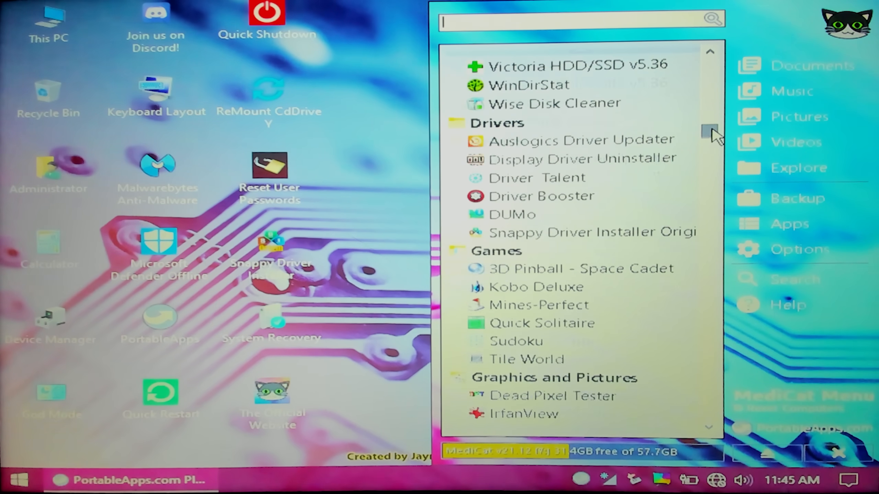
scroll(down, 3)
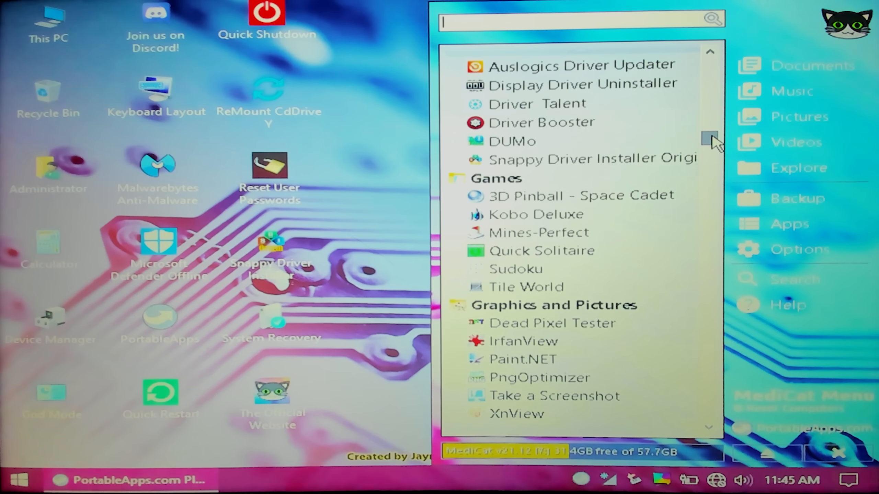
scroll(down, 3)
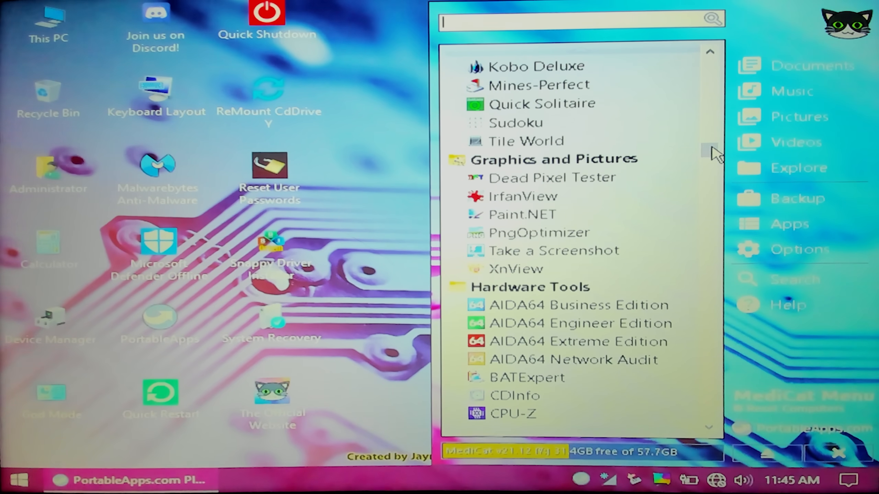
scroll(down, 3)
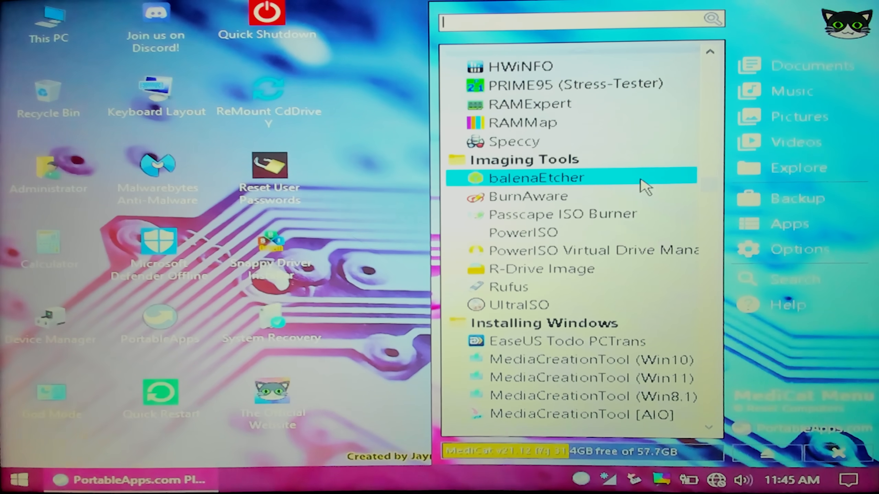
mouse_move(711, 200)
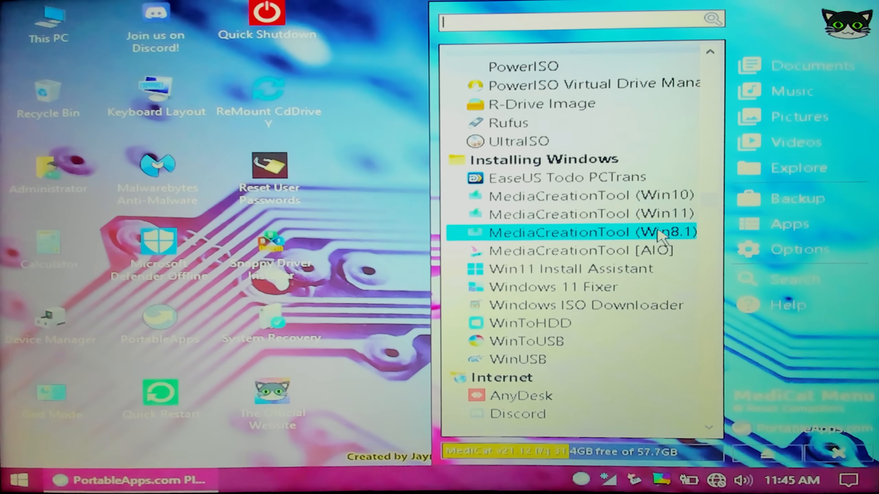
mouse_move(667, 268)
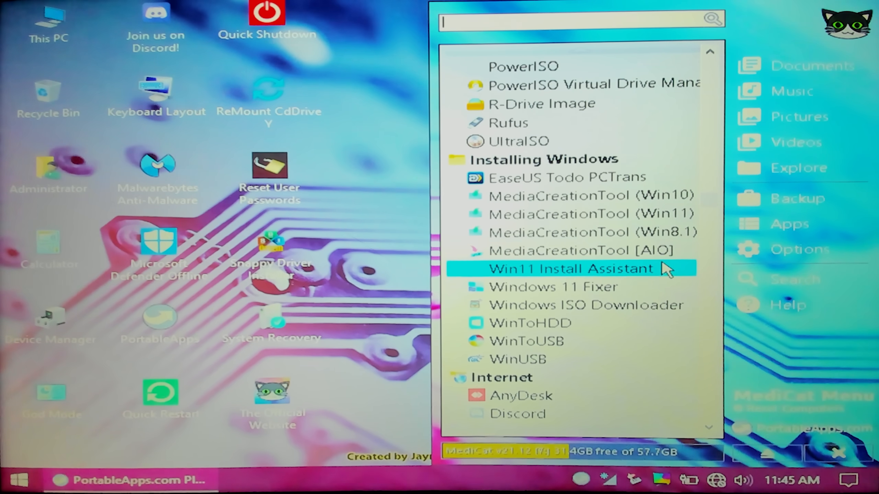
mouse_move(709, 217)
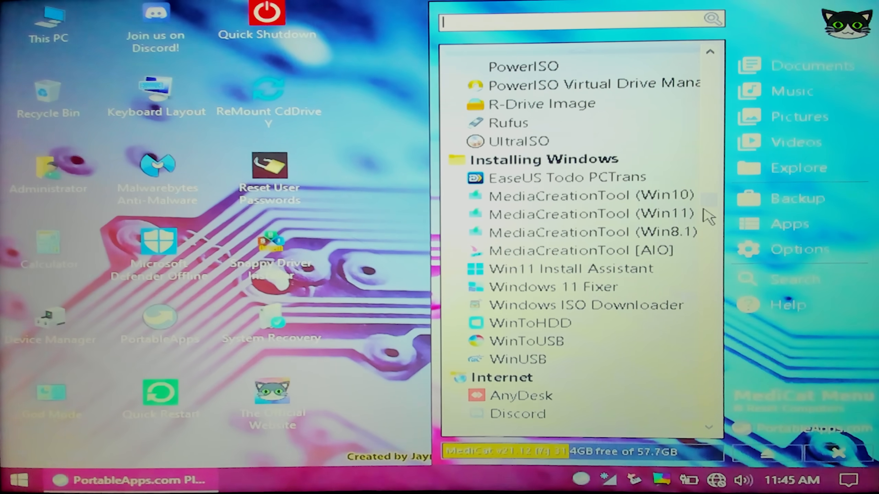
scroll(down, 3)
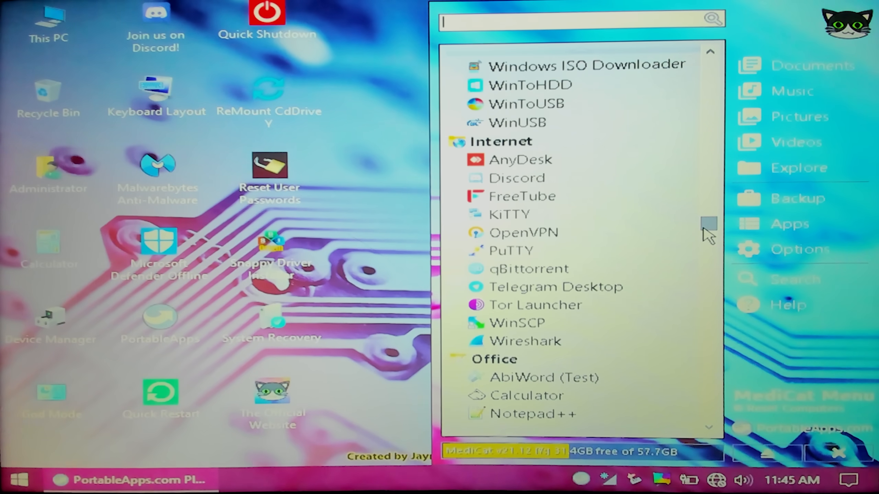
scroll(down, 3)
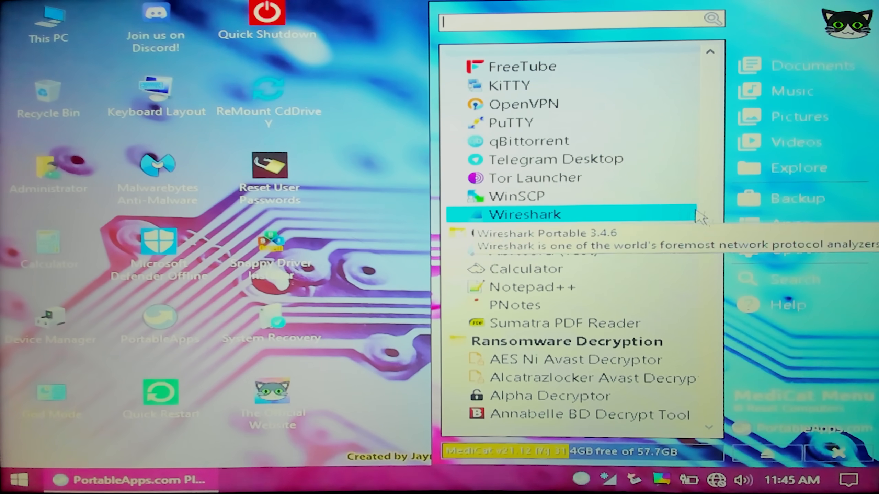
scroll(down, 3)
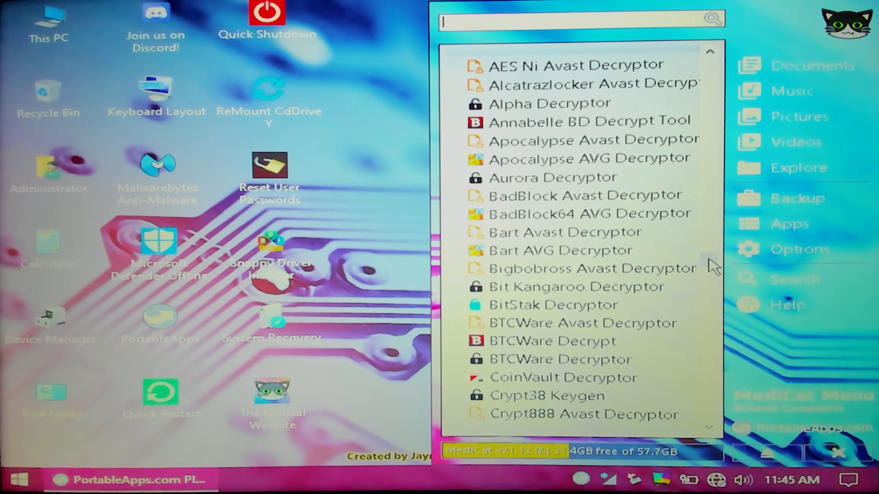
scroll(down, 3)
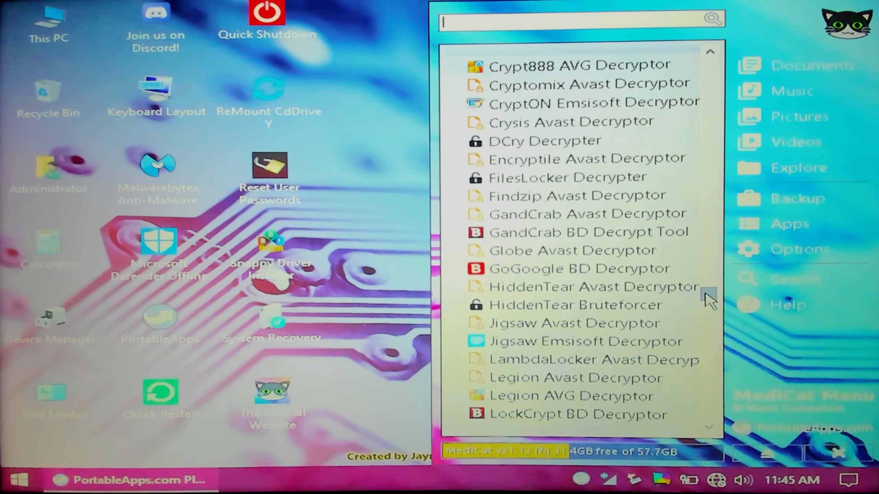
scroll(down, 3)
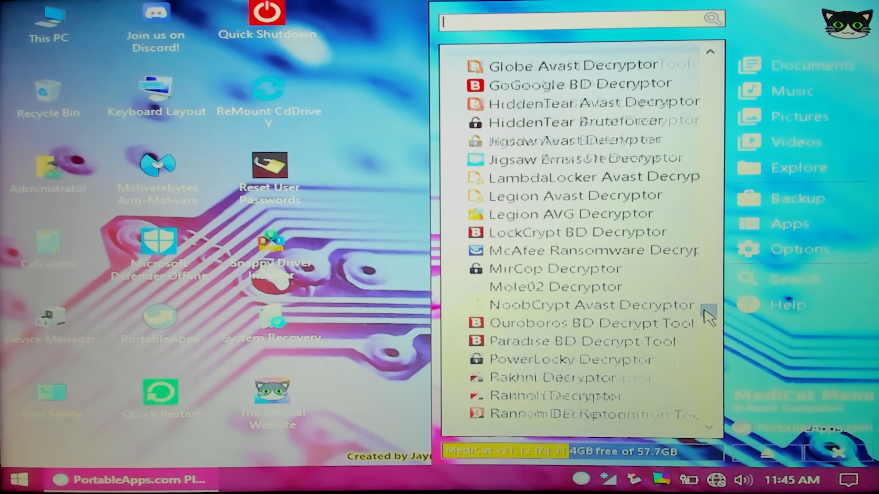
scroll(down, 3)
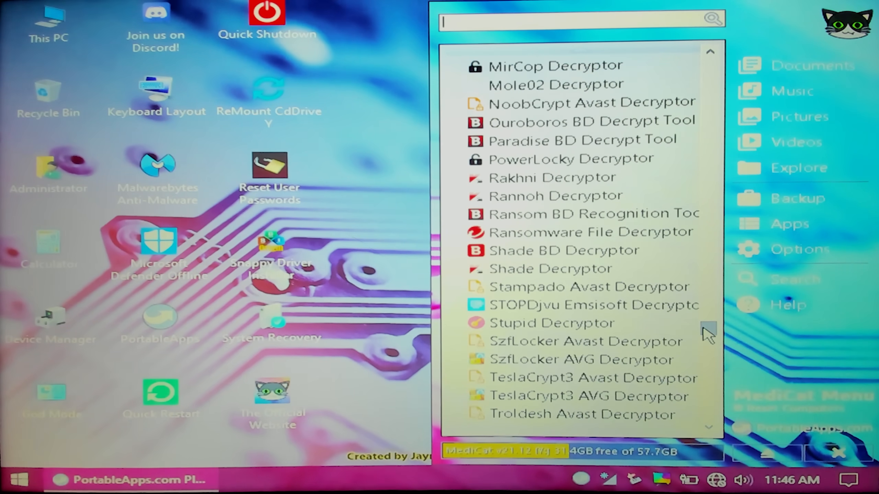
scroll(down, 3)
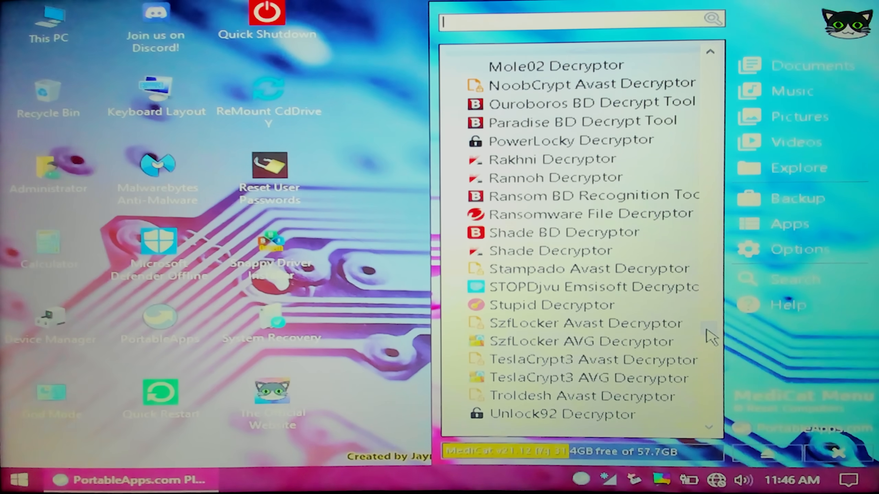
scroll(down, 3)
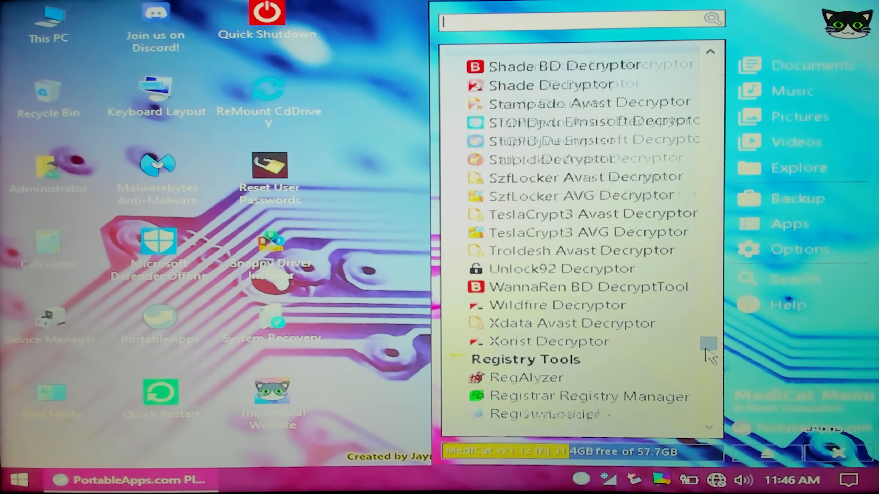
scroll(down, 3)
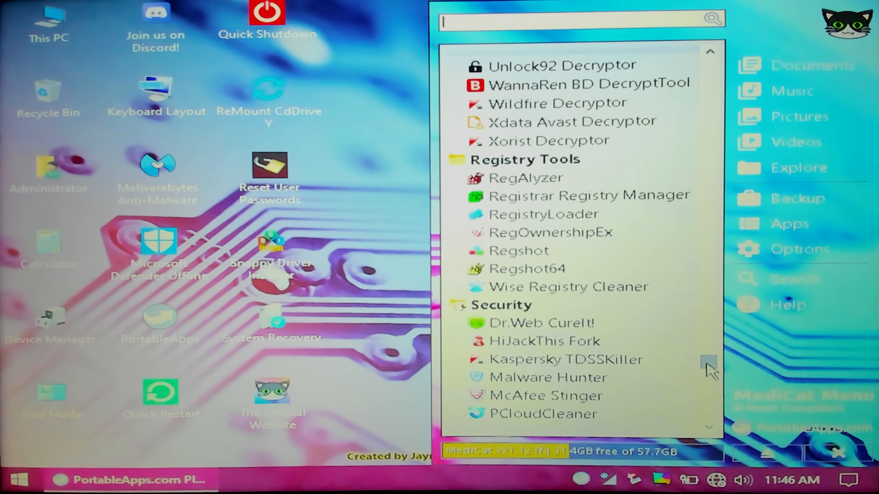
scroll(down, 3)
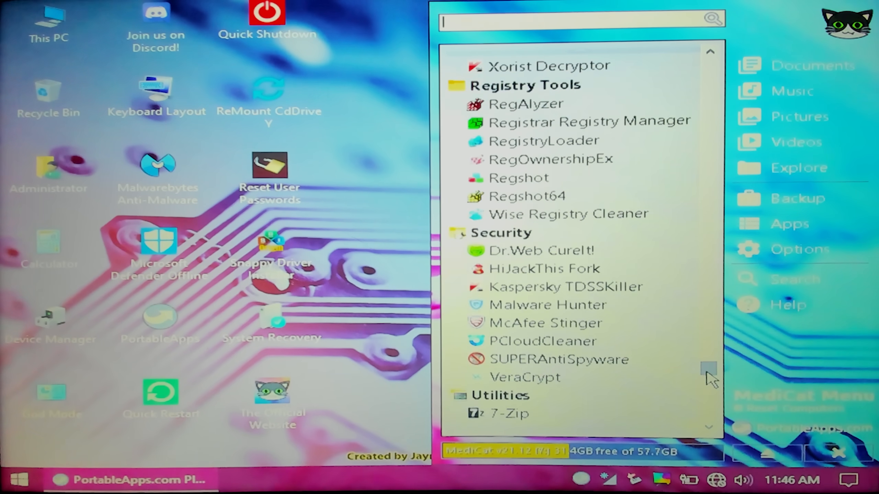
scroll(down, 3)
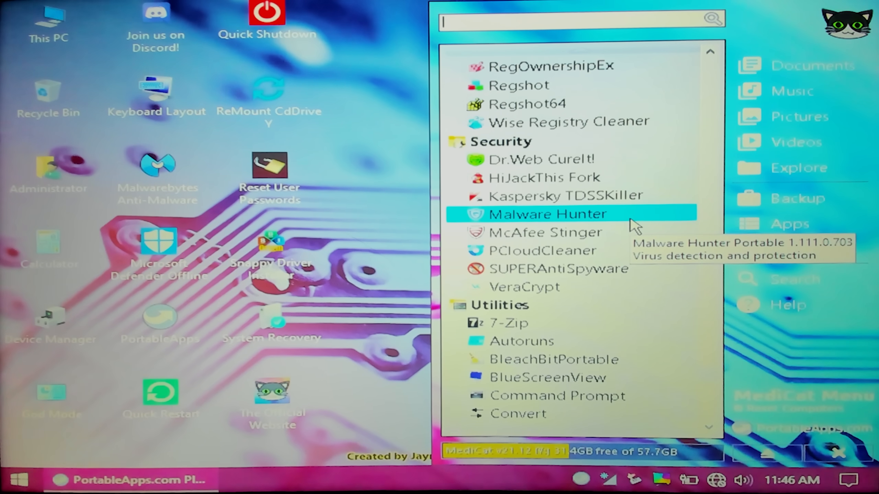
mouse_move(711, 374)
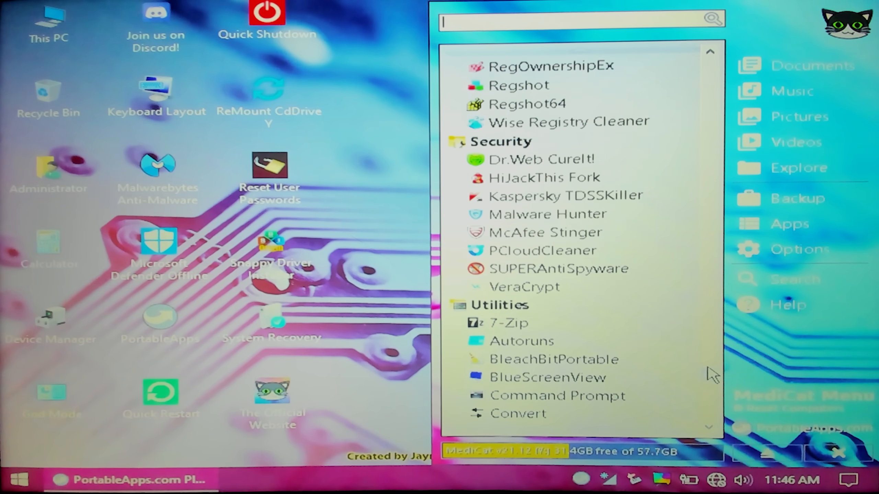
scroll(down, 3)
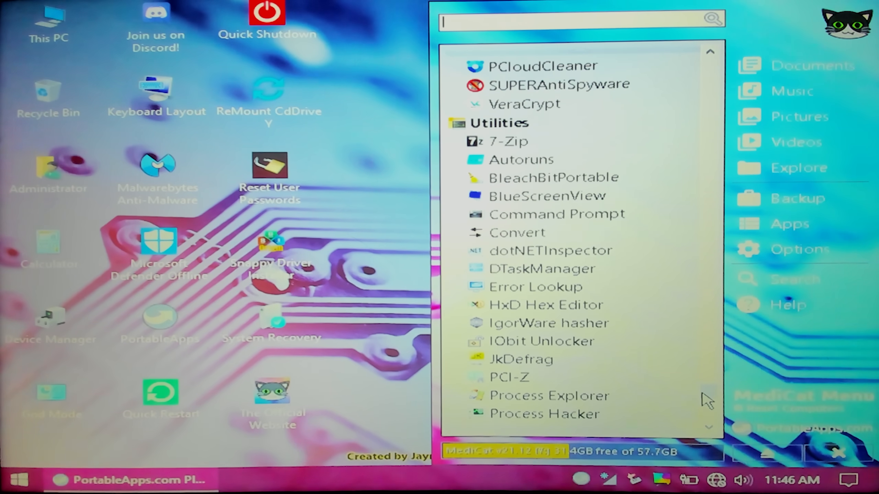
scroll(down, 3)
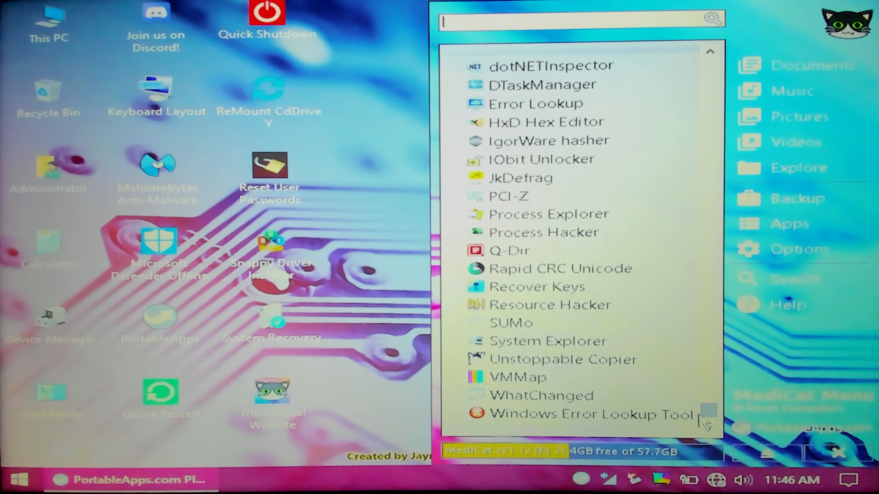
scroll(down, 3)
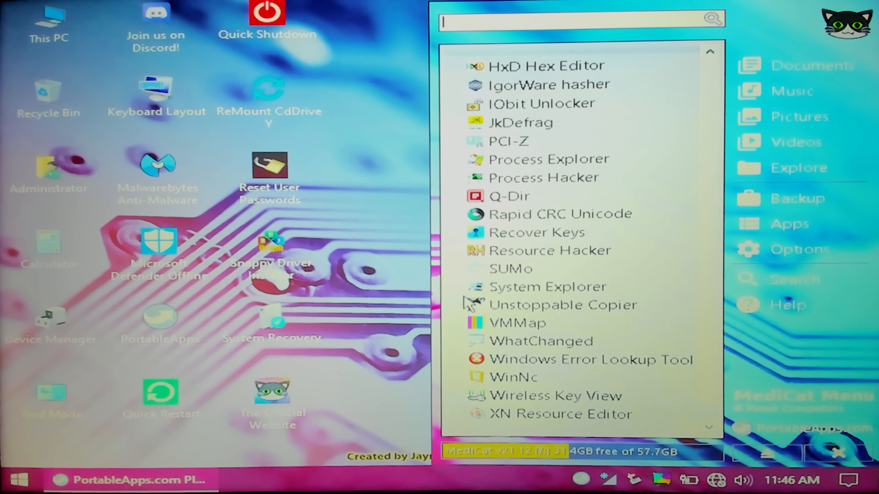
mouse_move(303, 202)
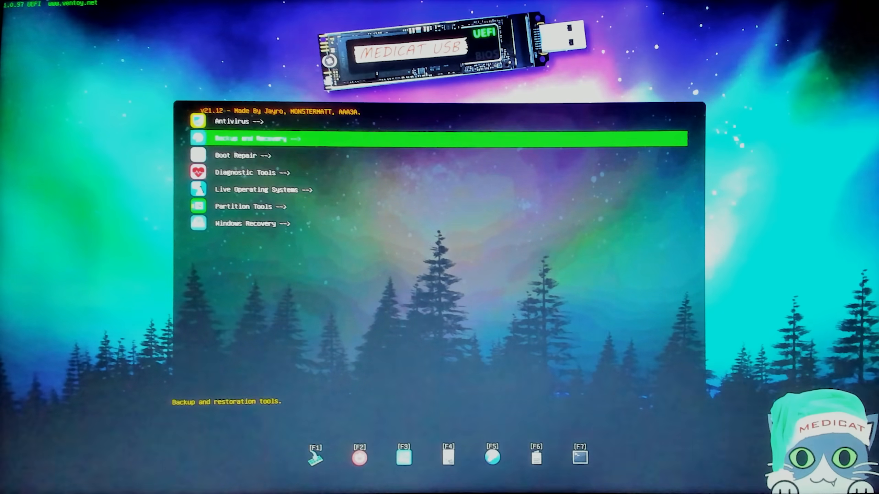
Step: Boot Active@ Boot Disk from Backup and Recovery using 'Boot in wimboot mode'
click(260, 190)
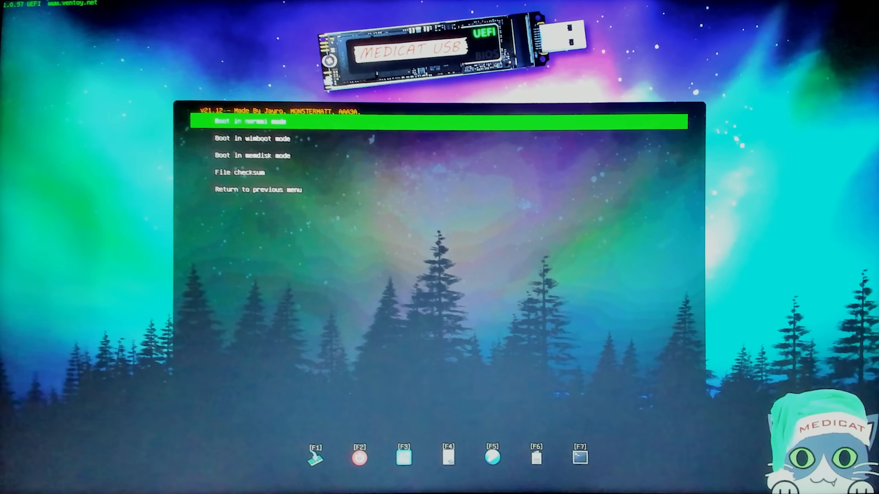
key(Down)
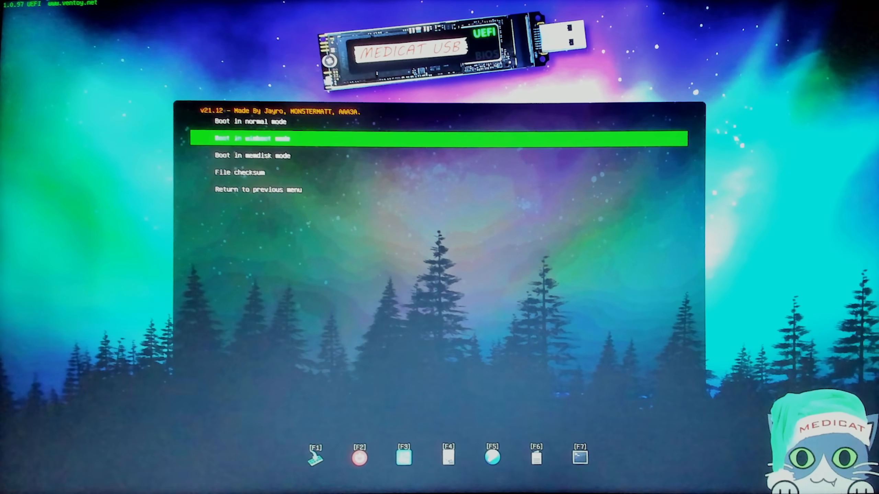
key(Return)
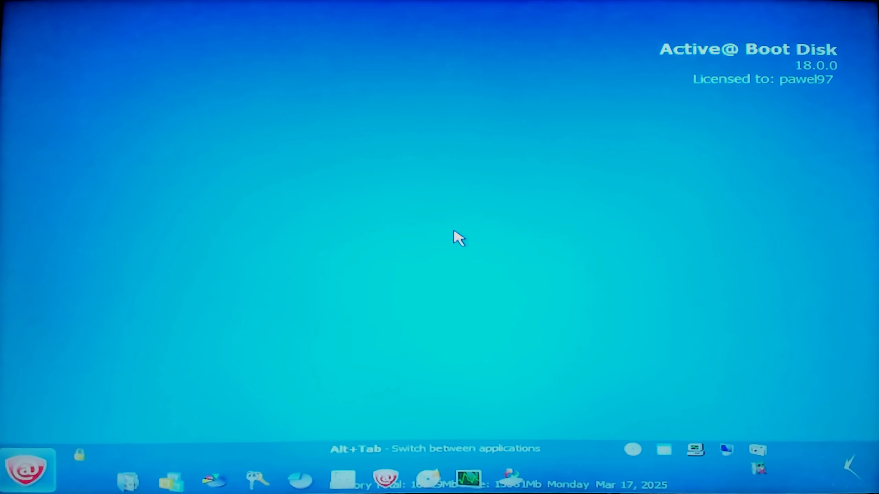
mouse_move(264, 381)
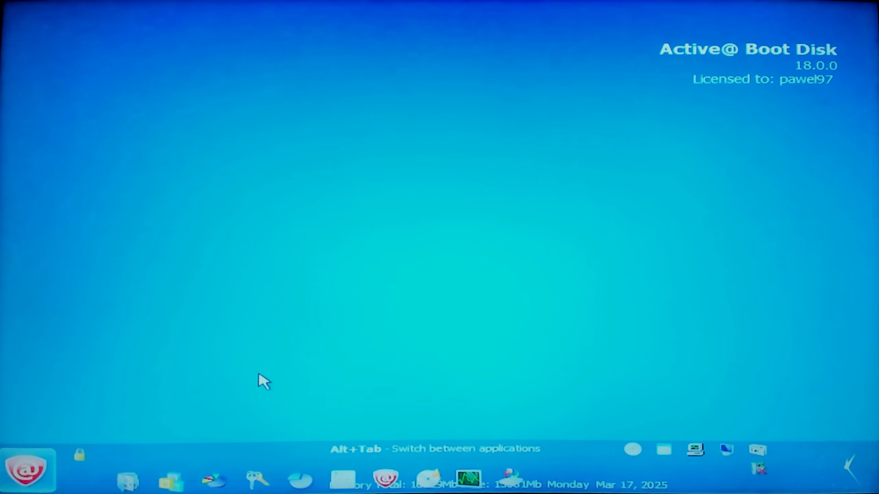
mouse_move(125, 471)
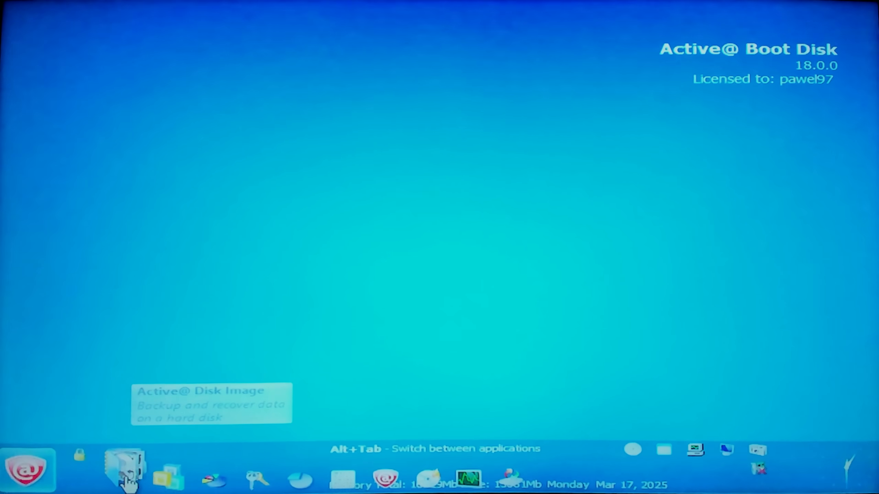
mouse_move(168, 479)
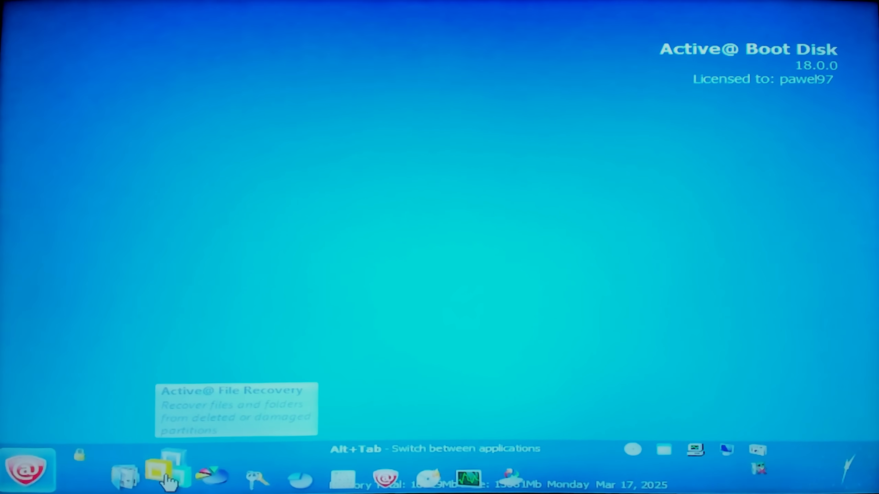
mouse_move(210, 478)
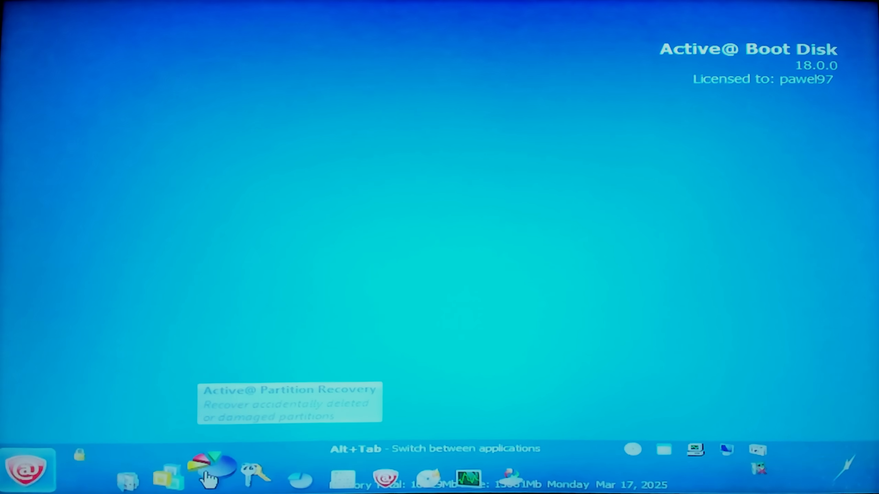
mouse_move(249, 470)
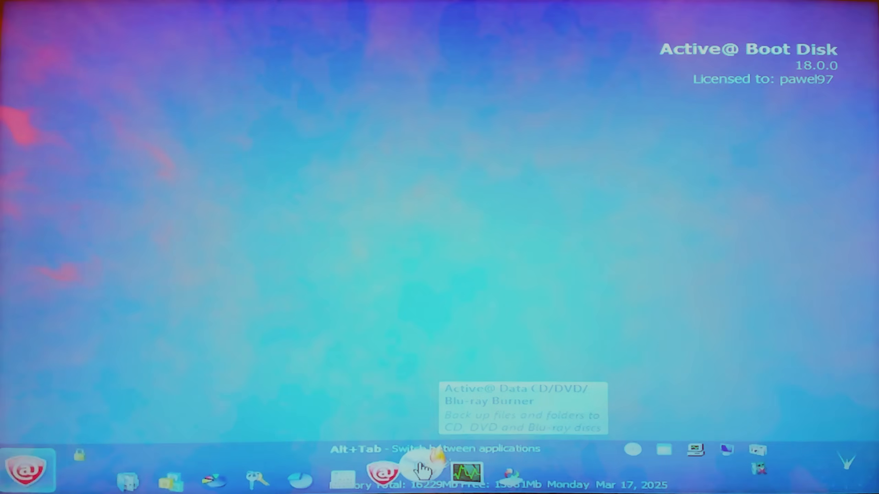
mouse_move(510, 476)
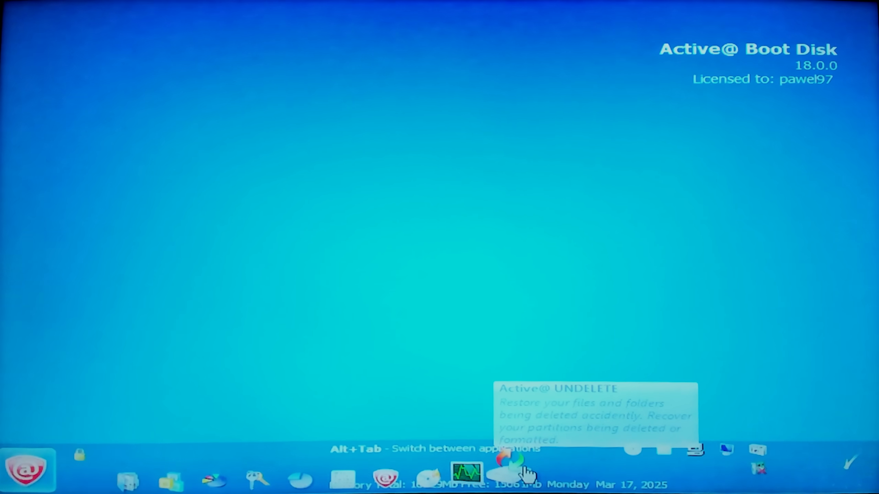
Step: Open the Active@ Boot Disk start menu to show the Professional Tools submenu
click(26, 470)
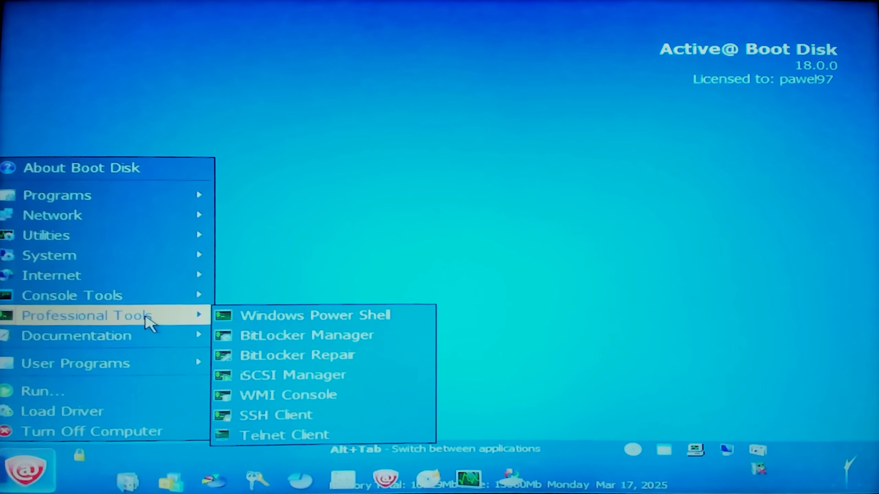
mouse_move(141, 362)
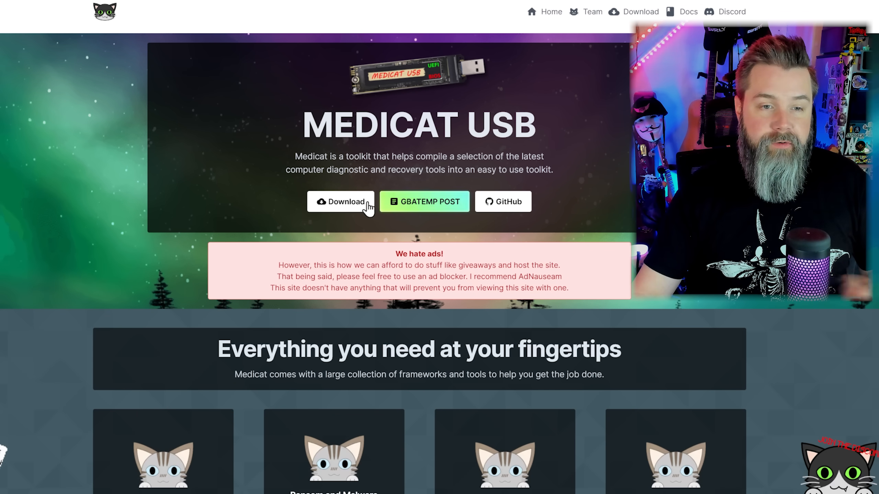
Step: Save the Windows installer batch file into the desktop Medicat folder, then scroll the download page
click(341, 202)
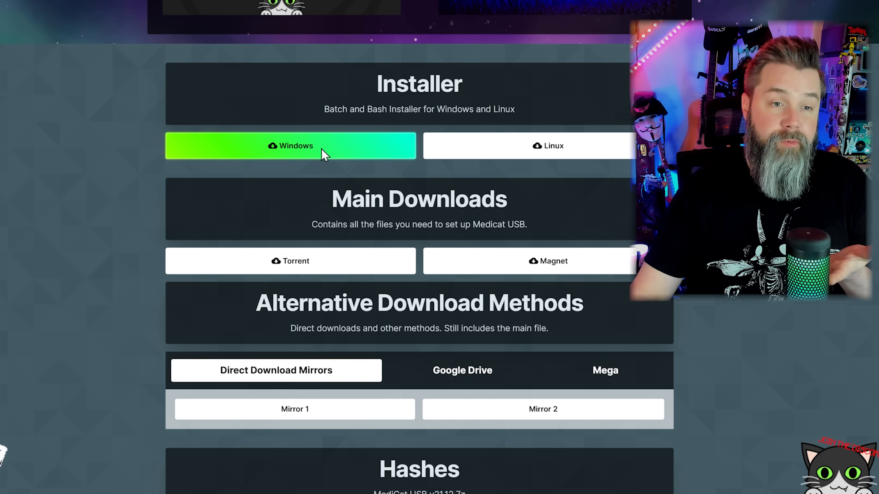
click(290, 146)
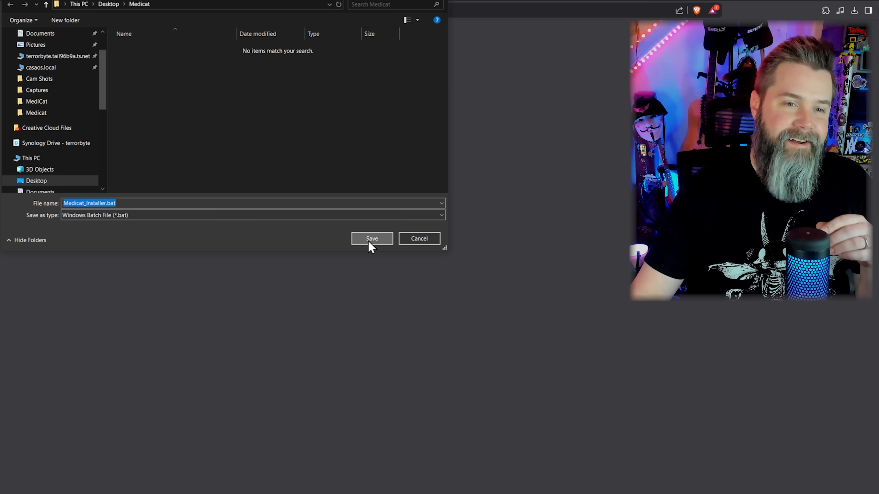
click(371, 238)
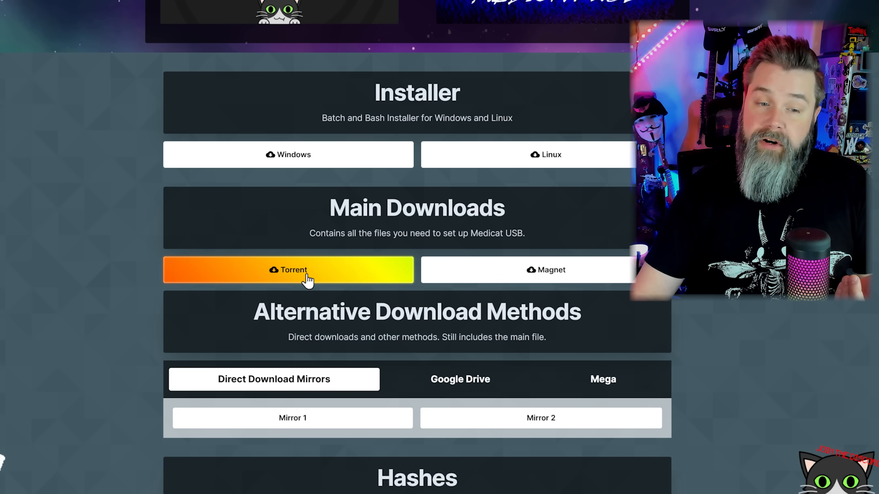
scroll(down, 3)
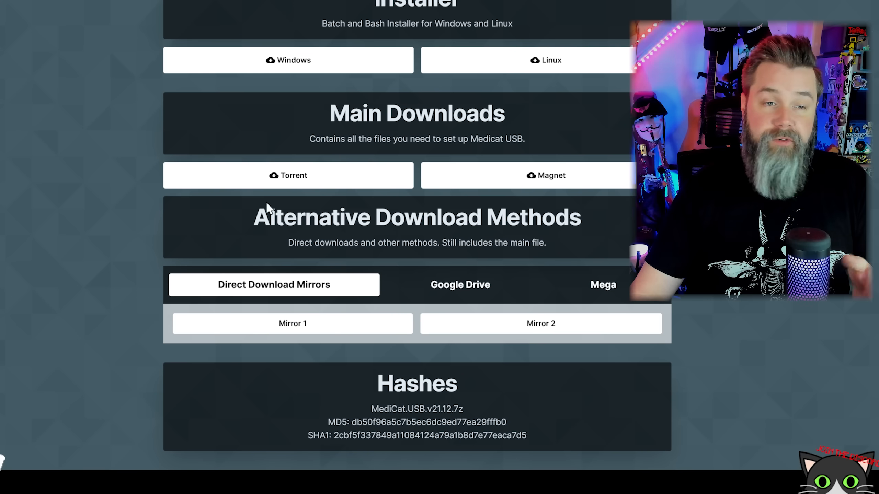
mouse_move(292, 324)
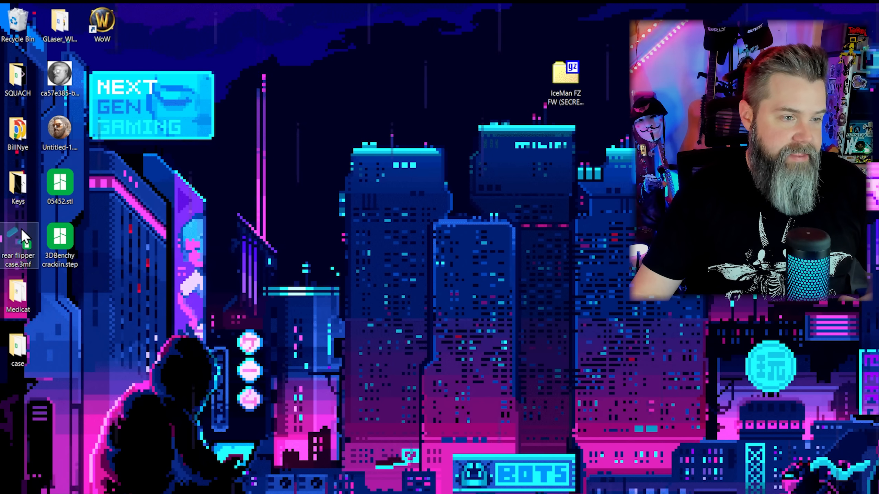
Step: Open the desktop Medicat folder containing MediCat.USB.v21.12.7z and Medicat_Installer.bat
double_click(18, 294)
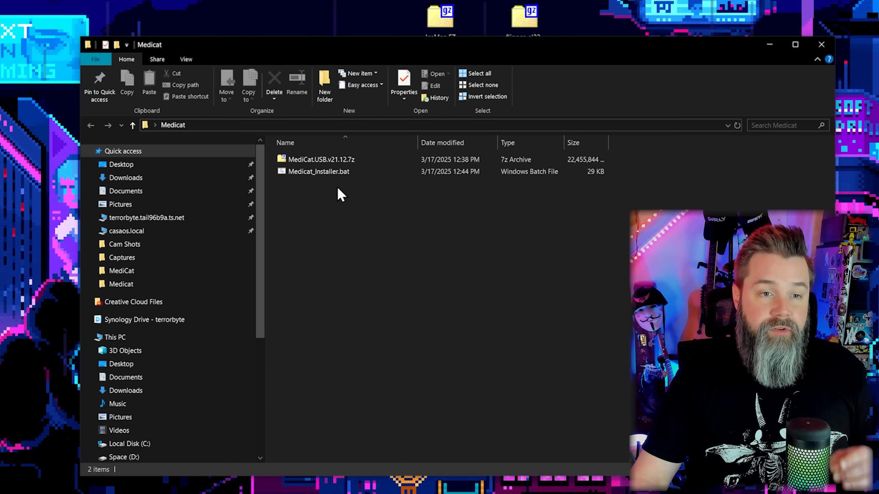
mouse_move(334, 187)
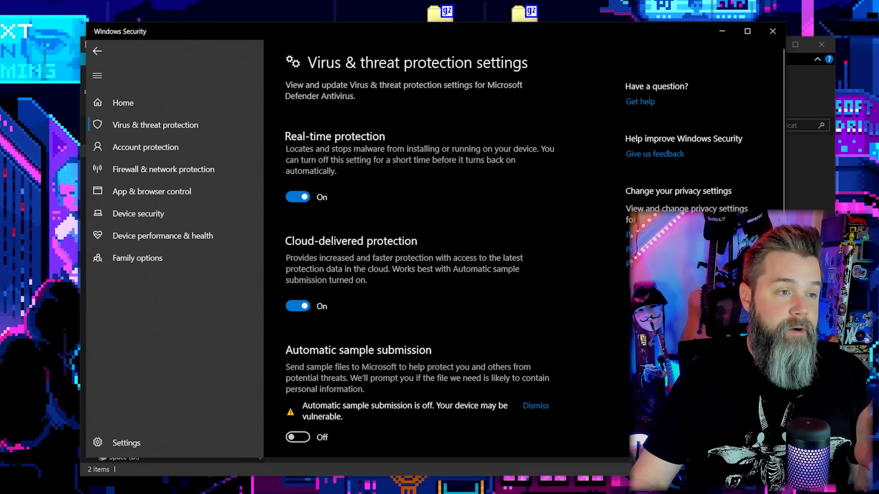
mouse_move(454, 135)
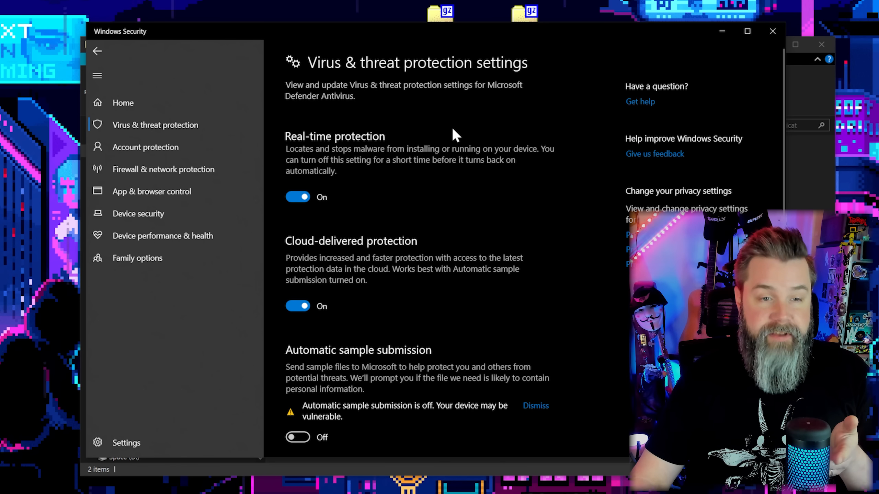
Step: Add the Desktop\Medicat folder as a Windows Defender exclusion
scroll(down, 3)
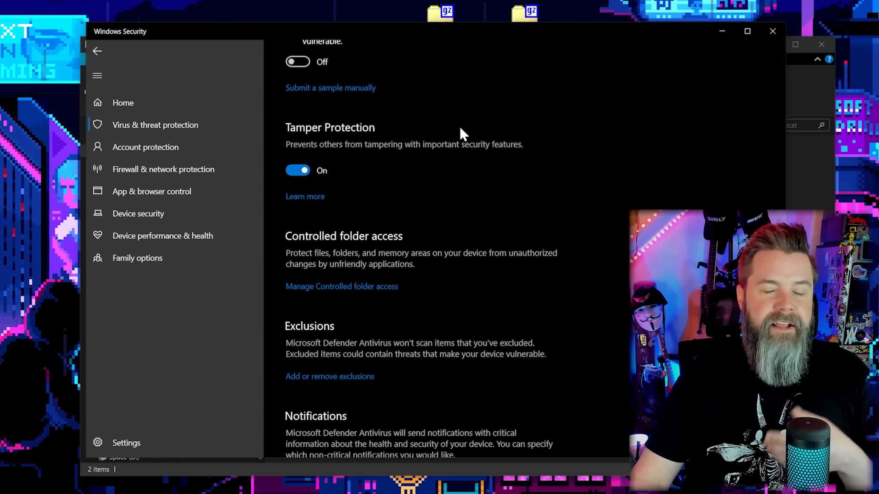
mouse_move(476, 135)
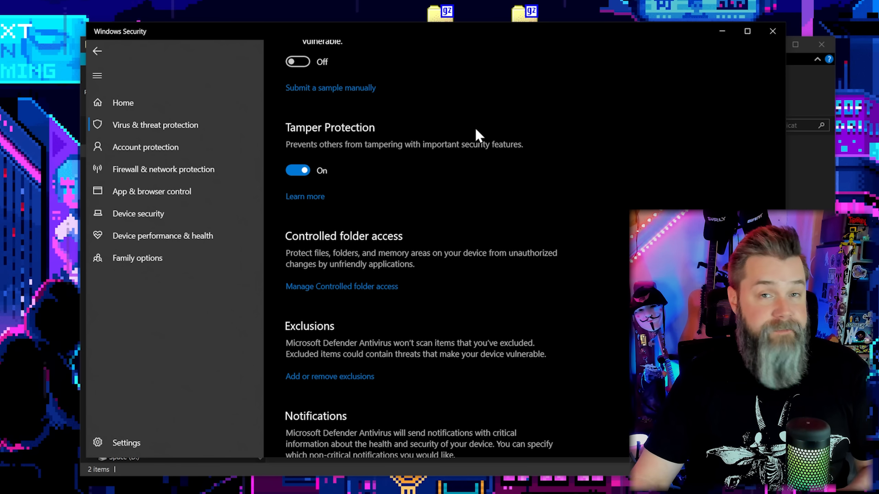
scroll(down, 3)
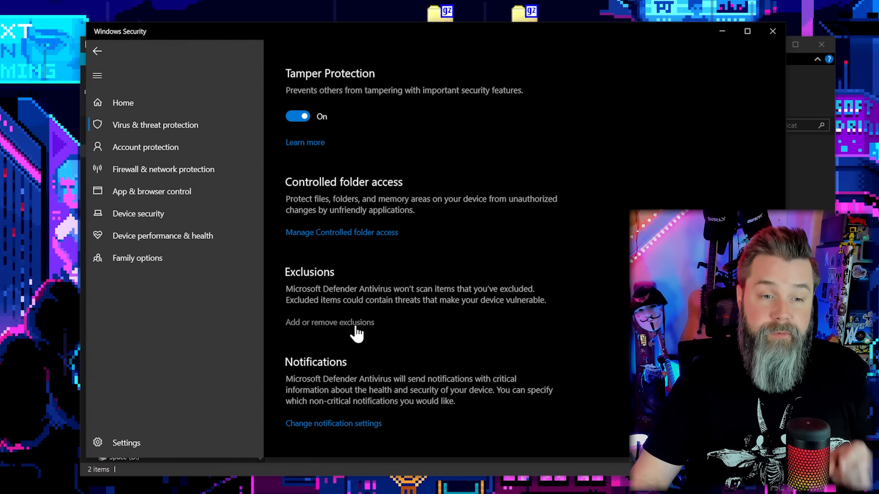
click(330, 322)
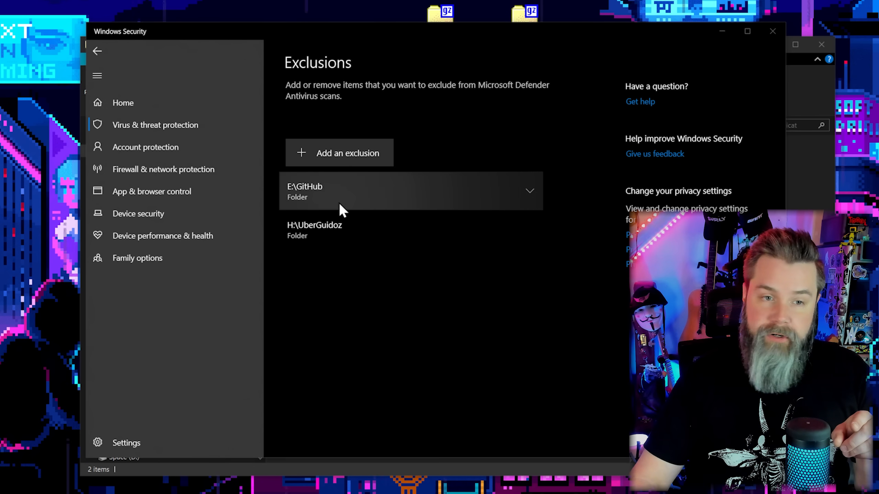
click(339, 153)
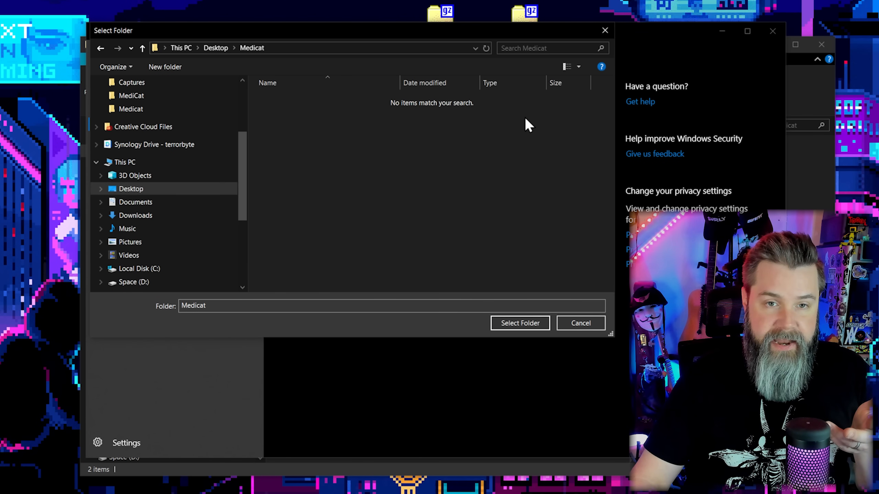
click(518, 323)
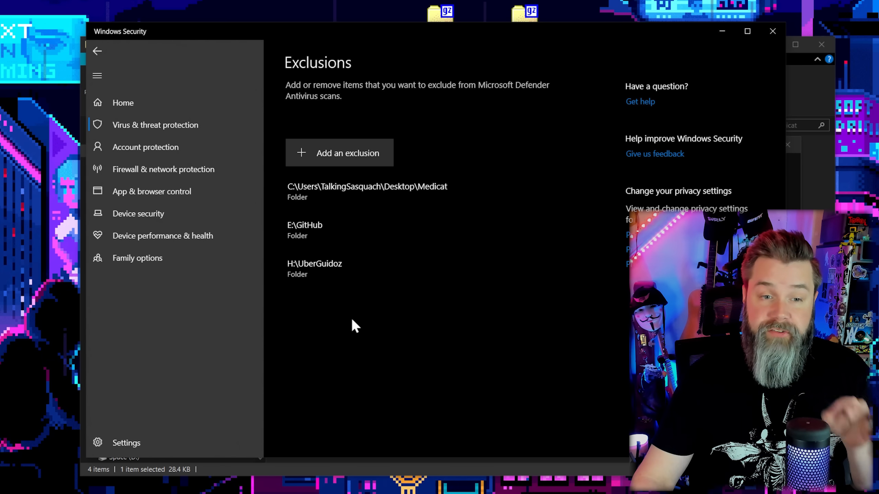
Step: Add the Medicat (J:) drive as another folder exclusion
click(339, 154)
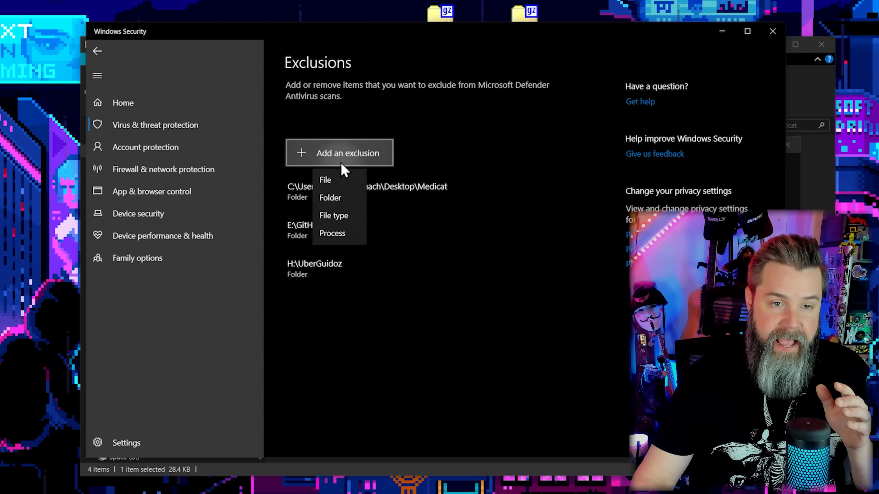
mouse_move(337, 198)
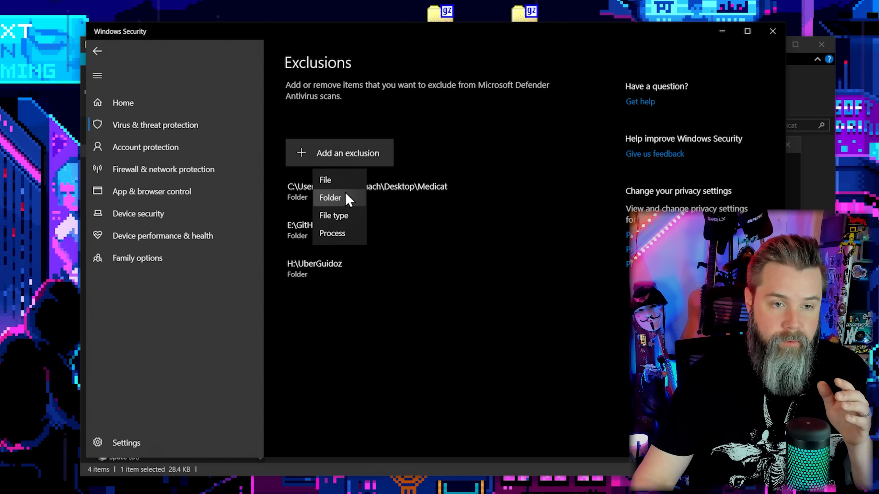
click(330, 197)
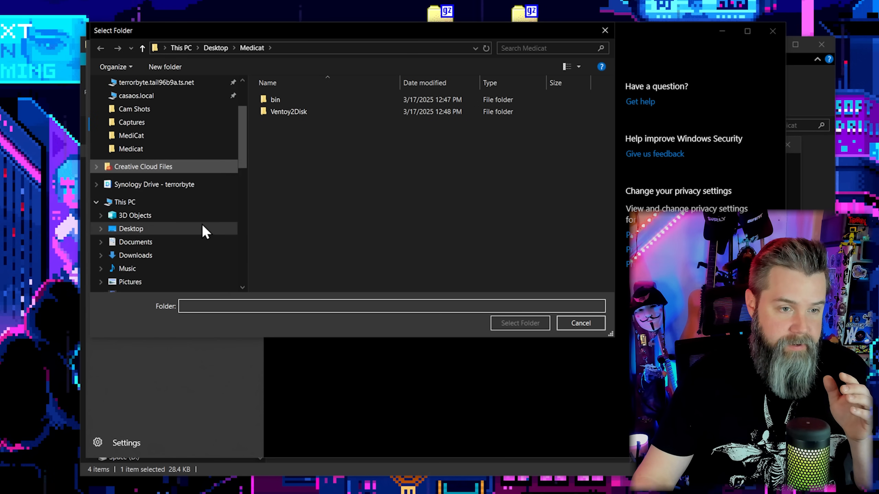
scroll(down, 3)
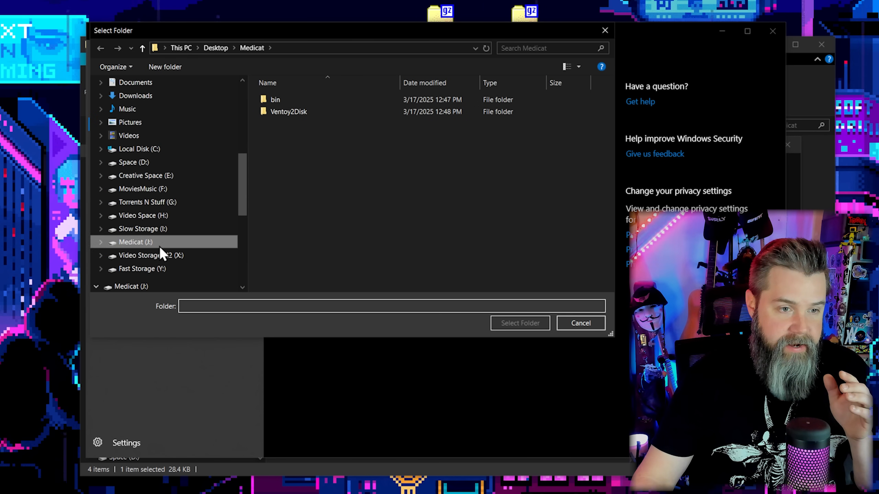
click(518, 323)
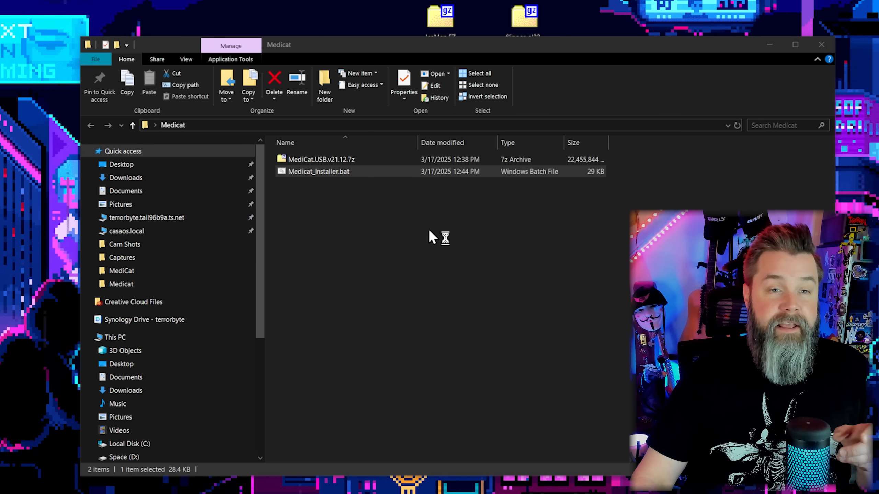
Step: Run Medicat_Installer.bat, allowing it past the SmartScreen unrecognized-app warning
double_click(318, 171)
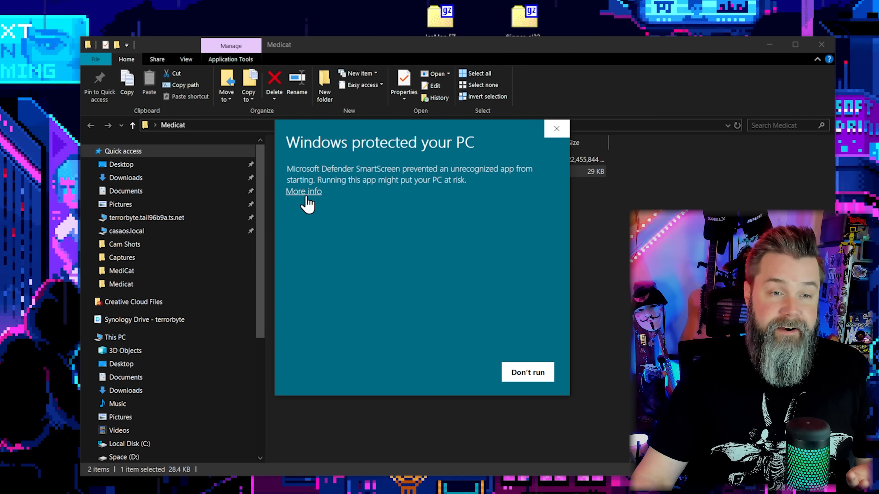
click(303, 192)
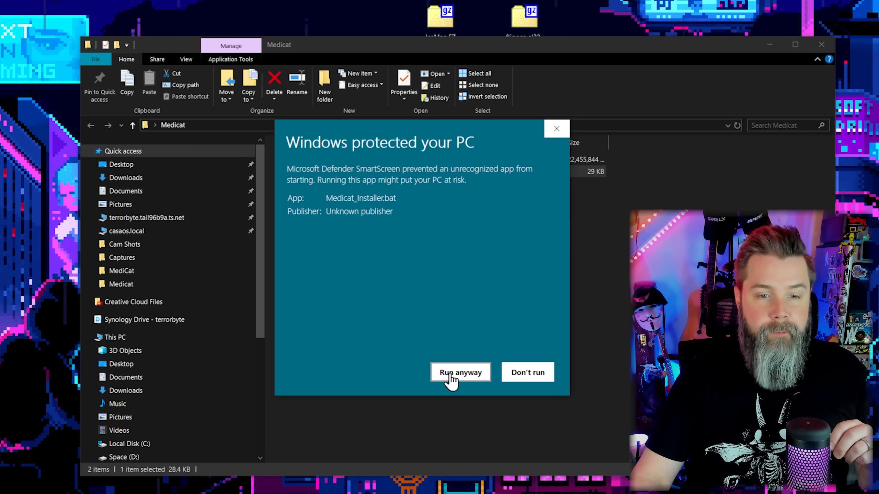
click(460, 373)
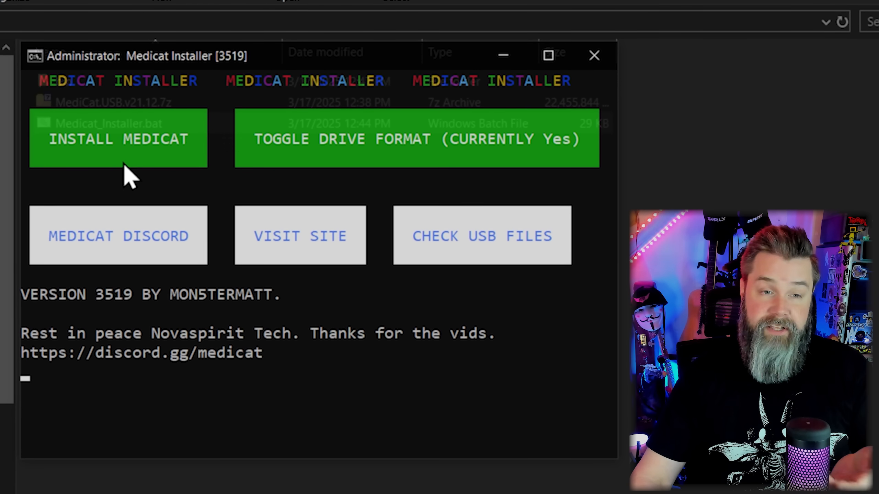
Step: Start INSTALL MEDICAT and pick the Medicat (J:) drive as the install target
click(118, 139)
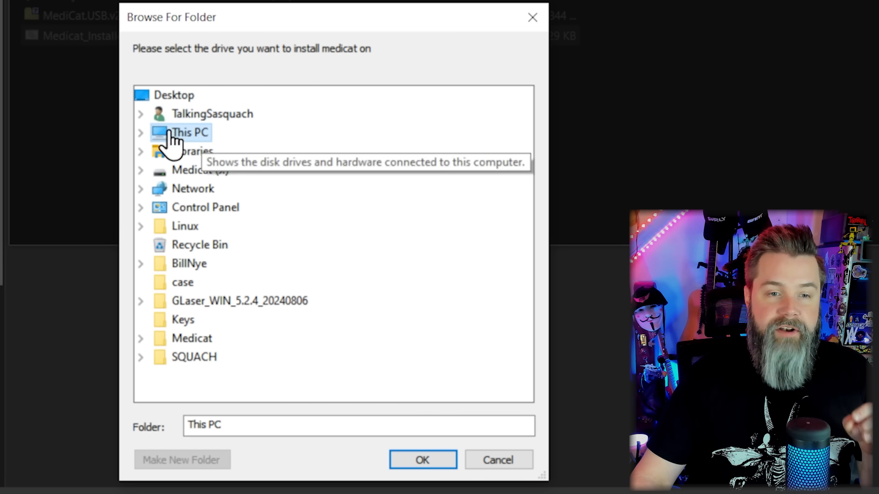
click(141, 132)
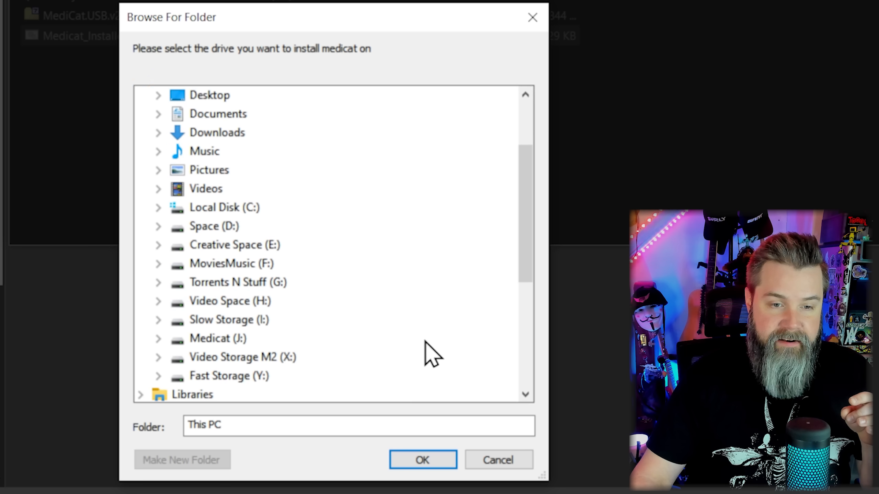
click(218, 338)
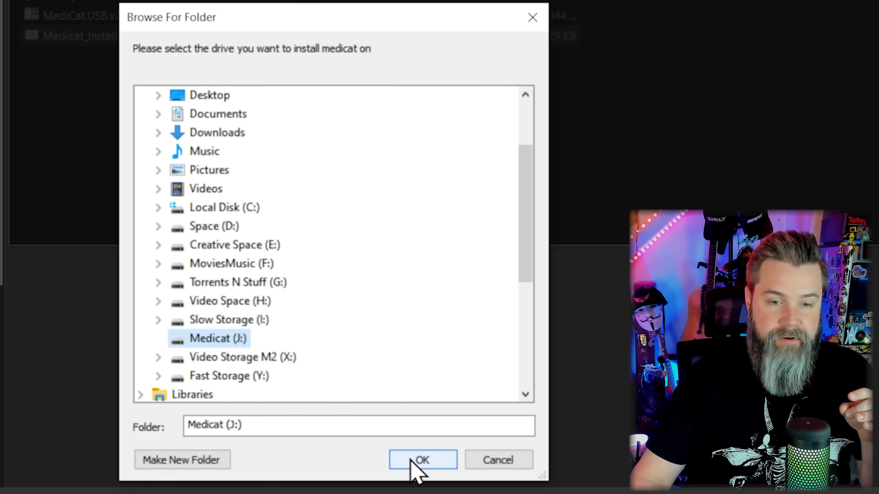
click(422, 460)
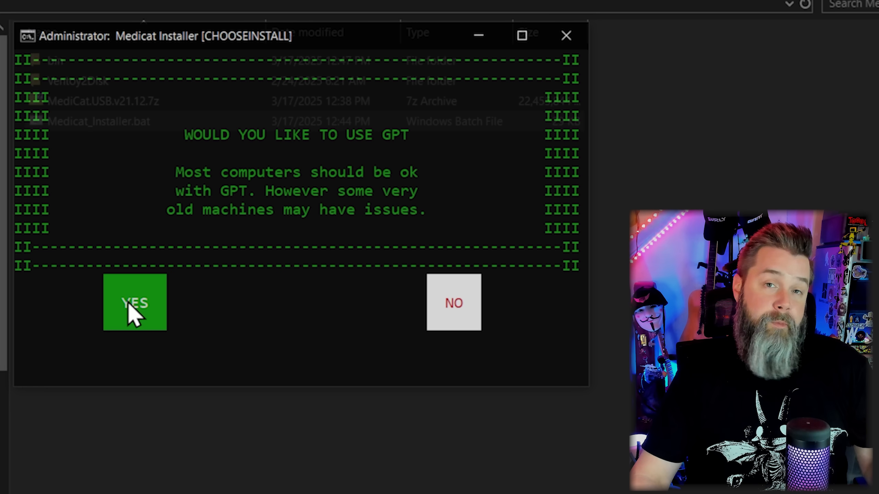
Step: Answer YES to GPT partitioning and YES to Secure Boot support
click(135, 302)
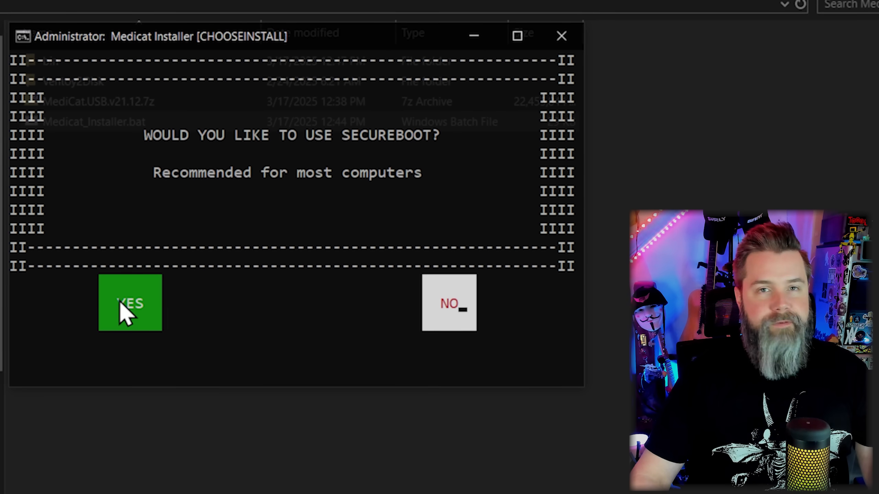
click(130, 303)
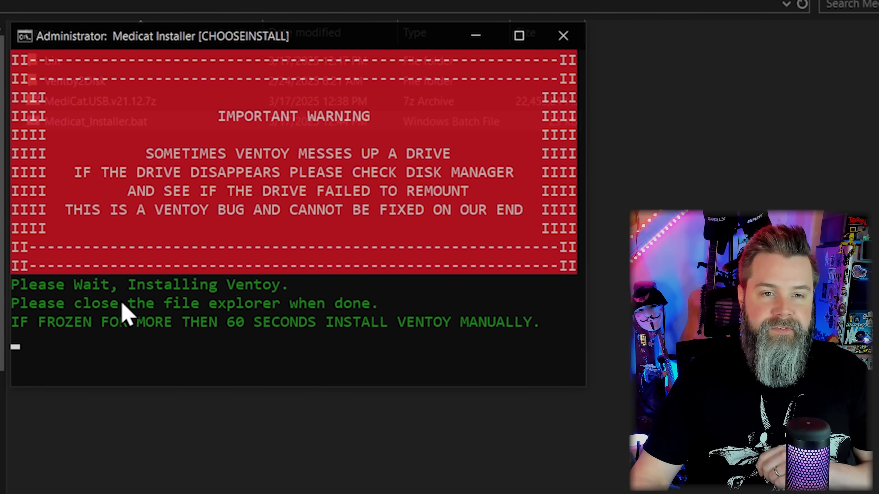
mouse_move(507, 182)
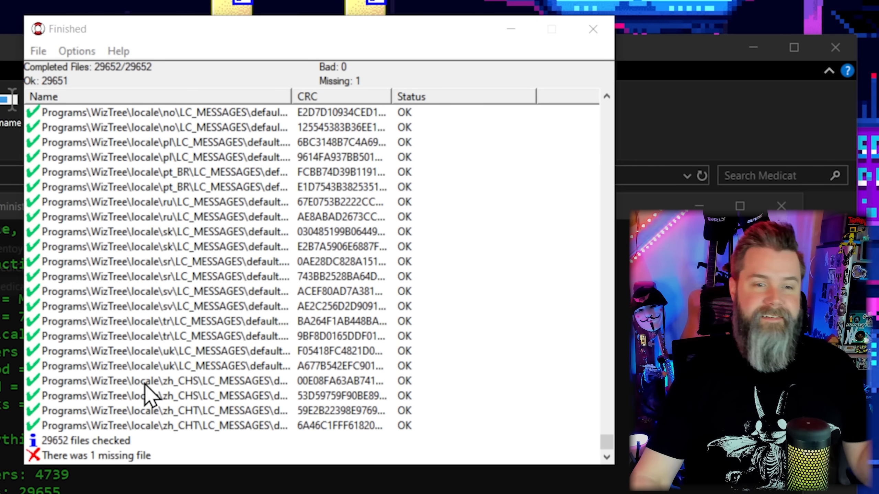
mouse_move(361, 255)
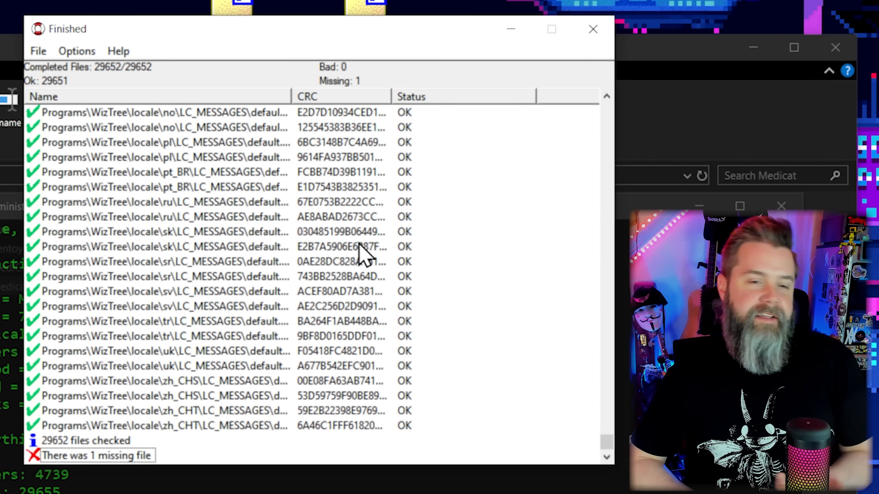